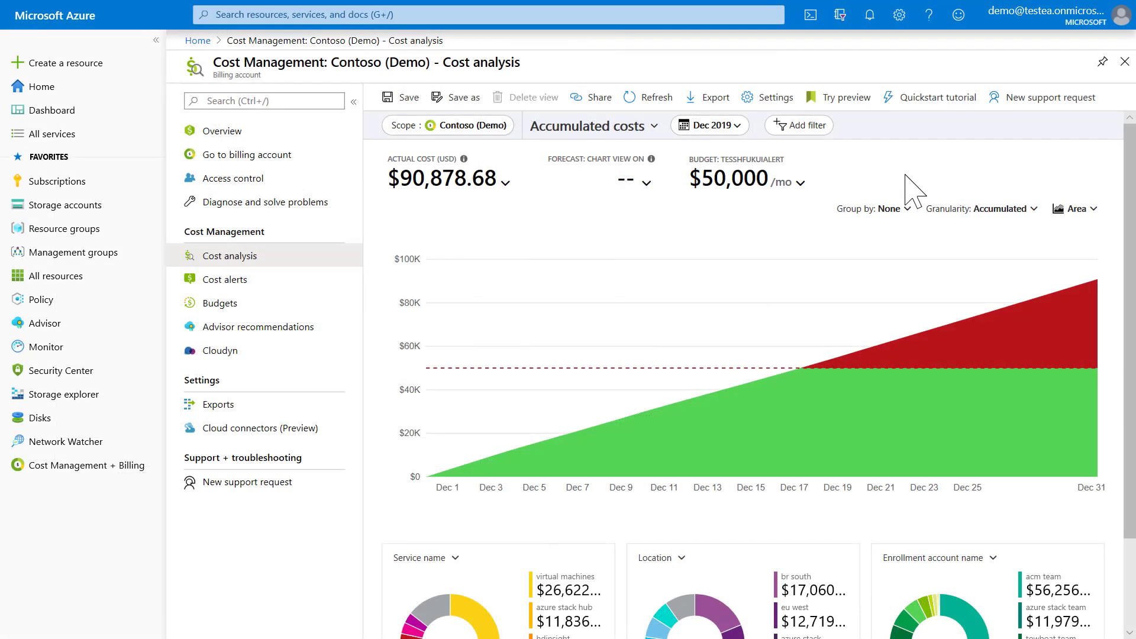
mouse_move(874, 209)
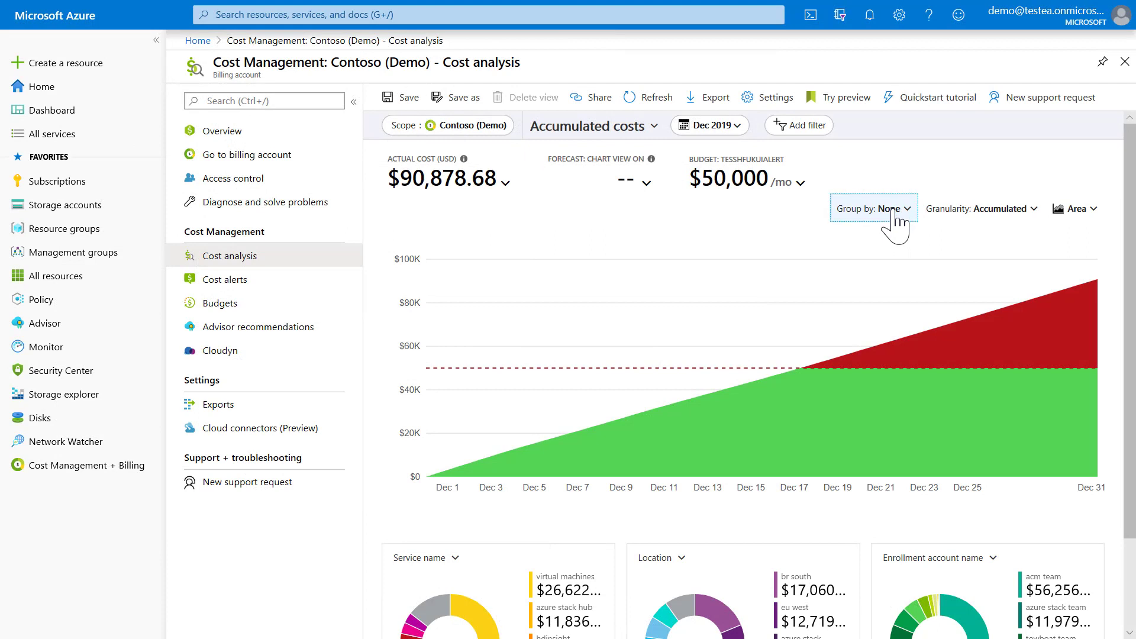
Step: Set the scope to the R&D Playground subscription under Microsoft (root) > Trey Research > Trey US
click(873, 209)
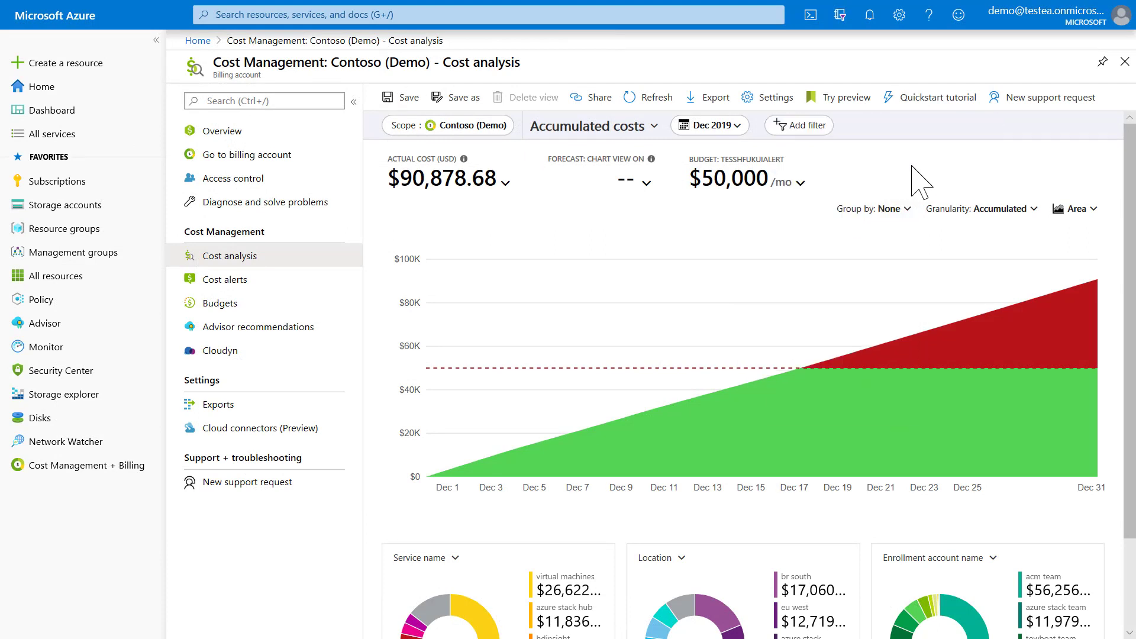
click(447, 125)
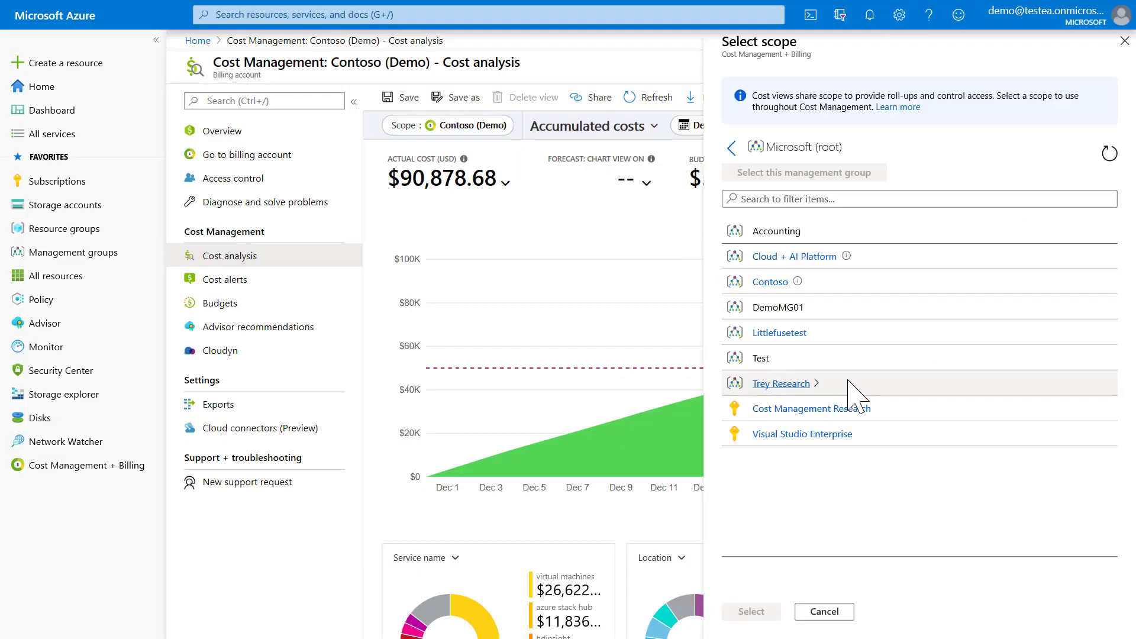
click(781, 383)
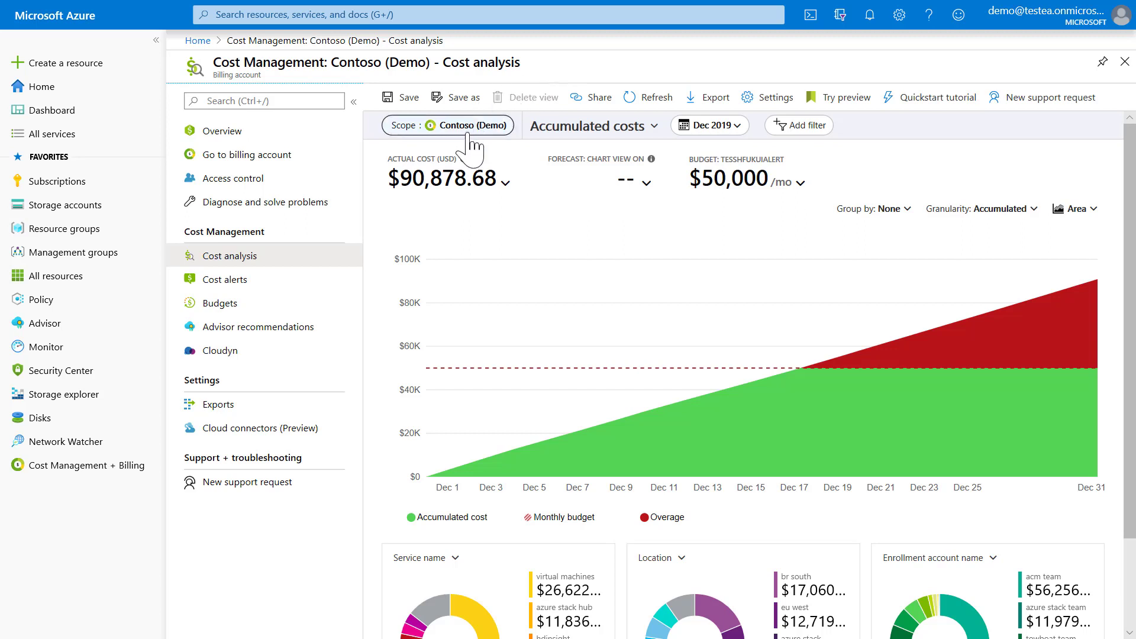
mouse_move(364, 201)
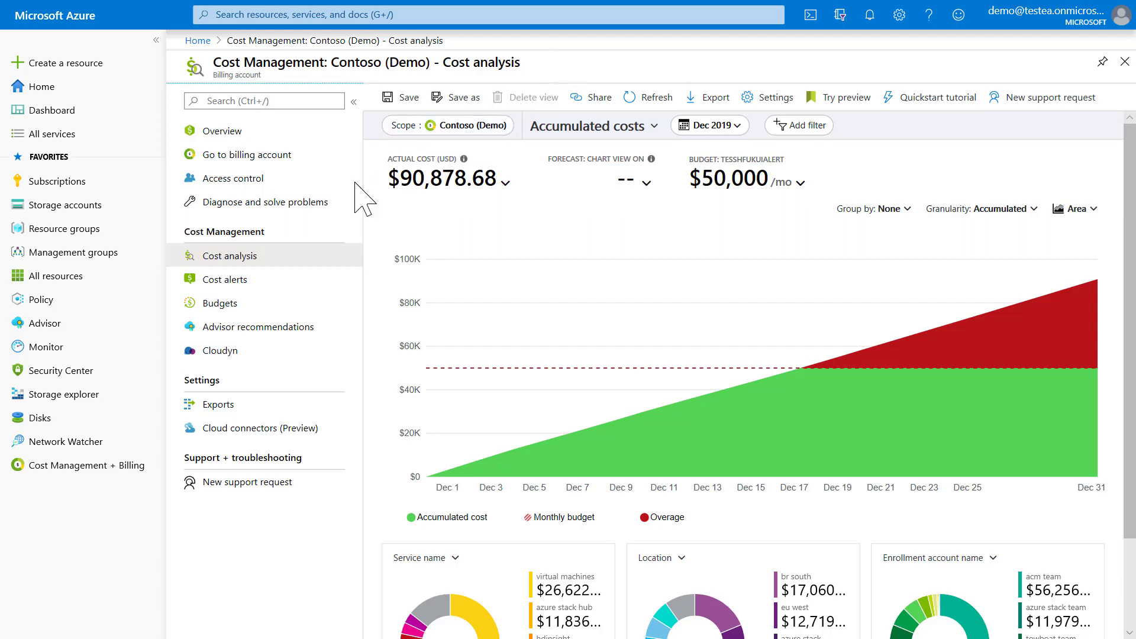
mouse_move(587, 138)
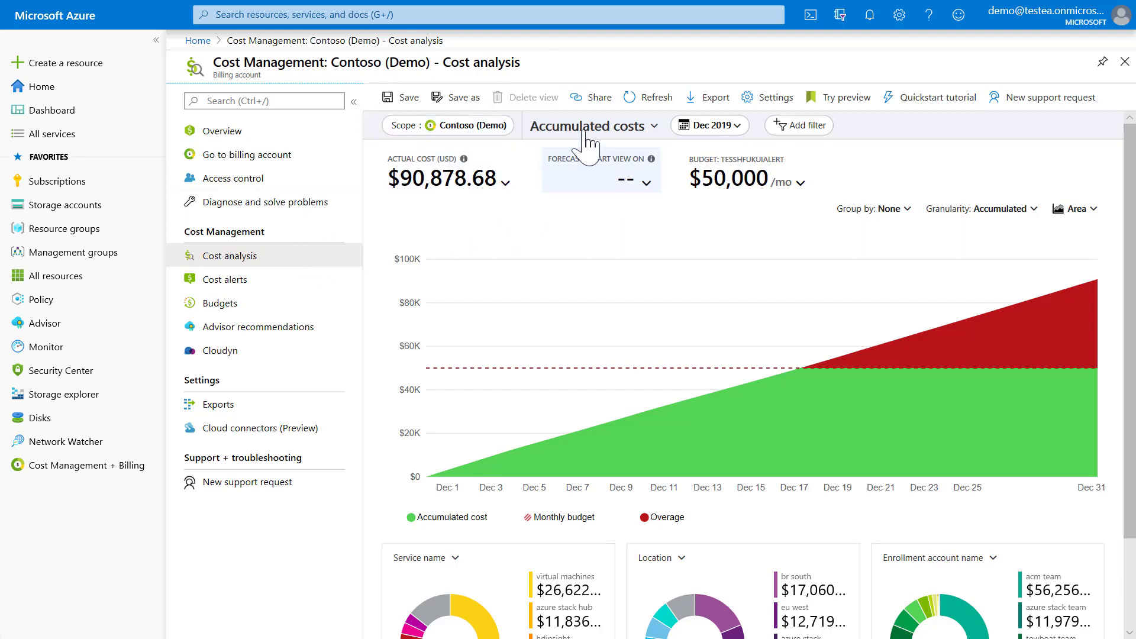
click(448, 125)
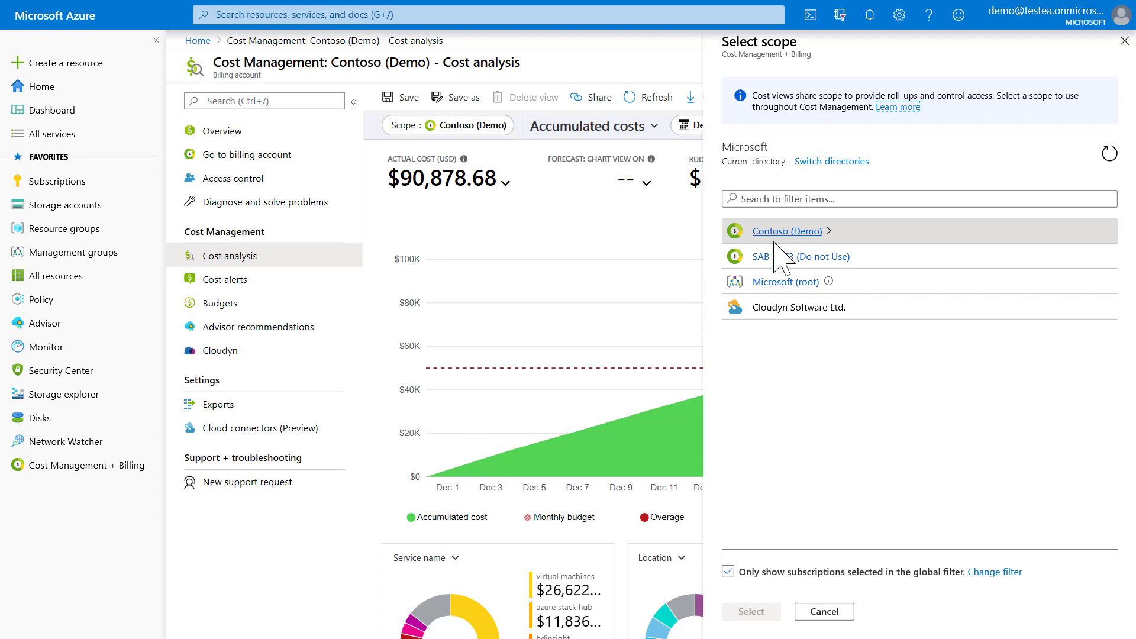
mouse_move(819, 265)
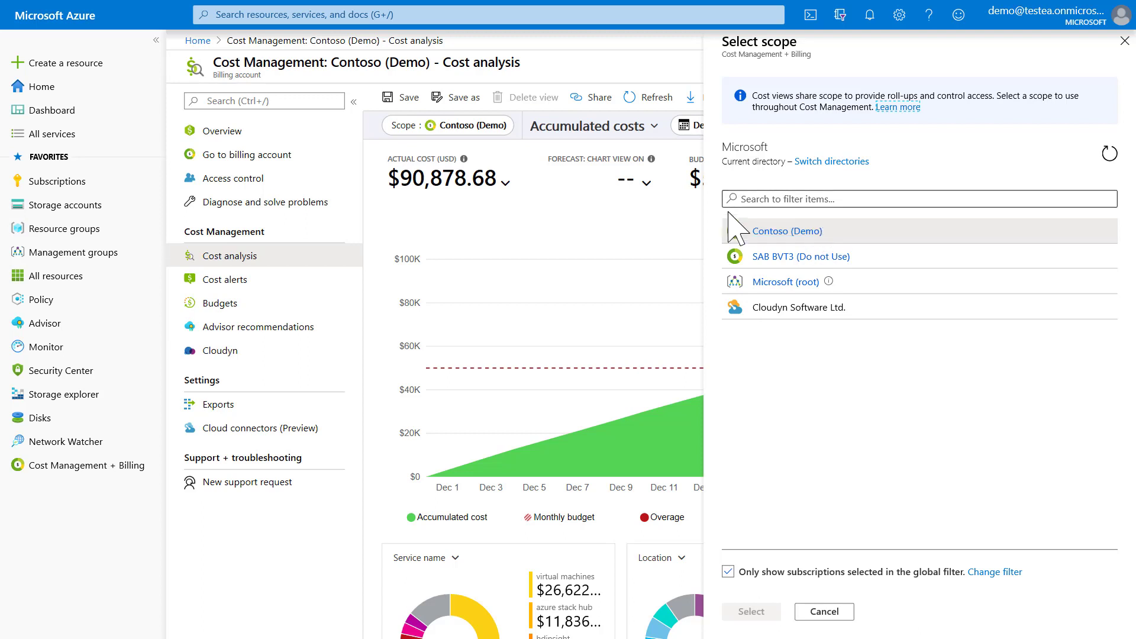
mouse_move(786, 281)
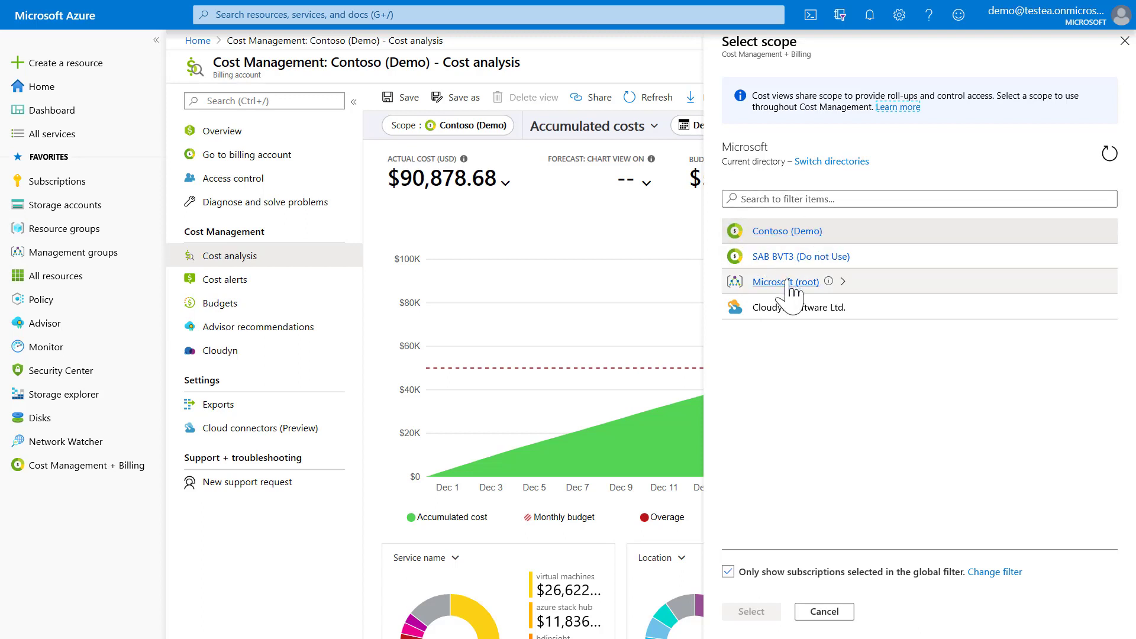
click(786, 282)
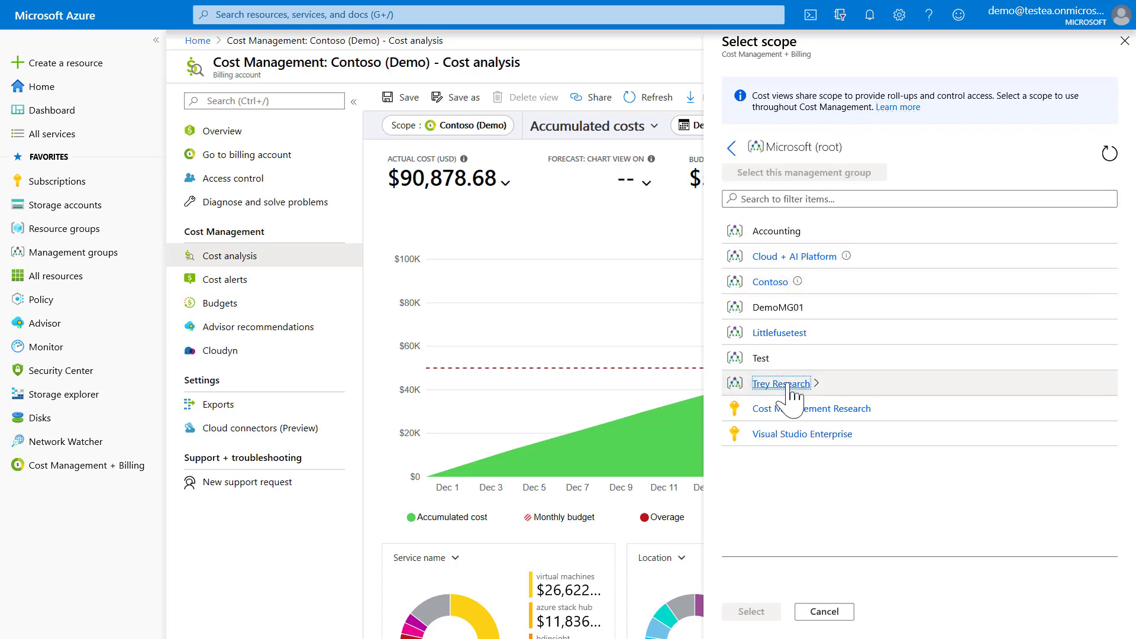
click(781, 383)
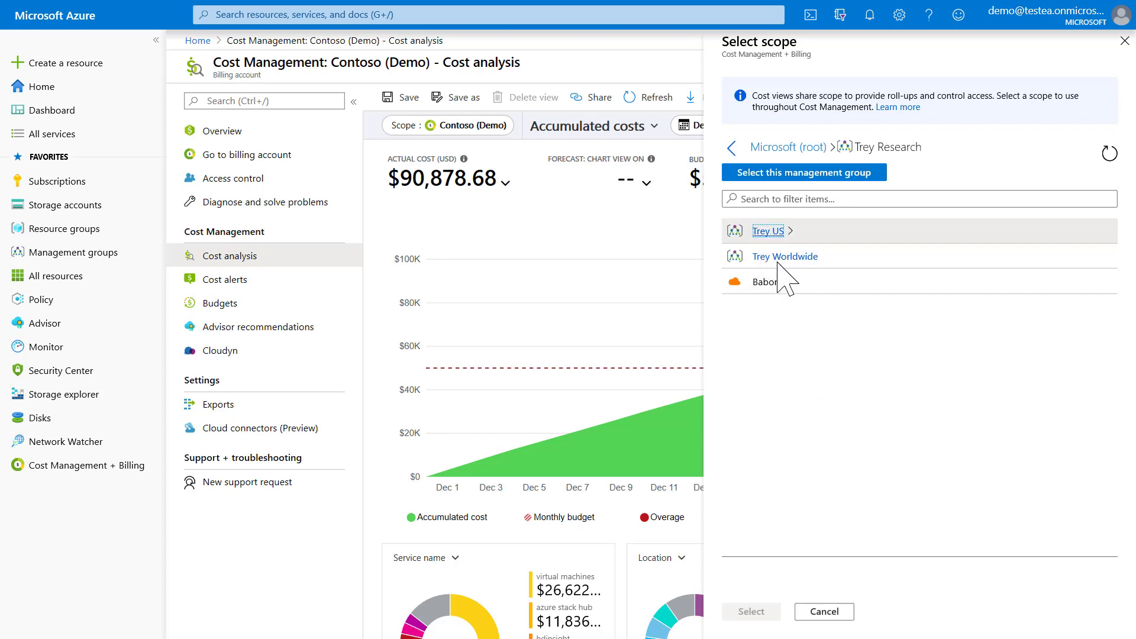
click(768, 230)
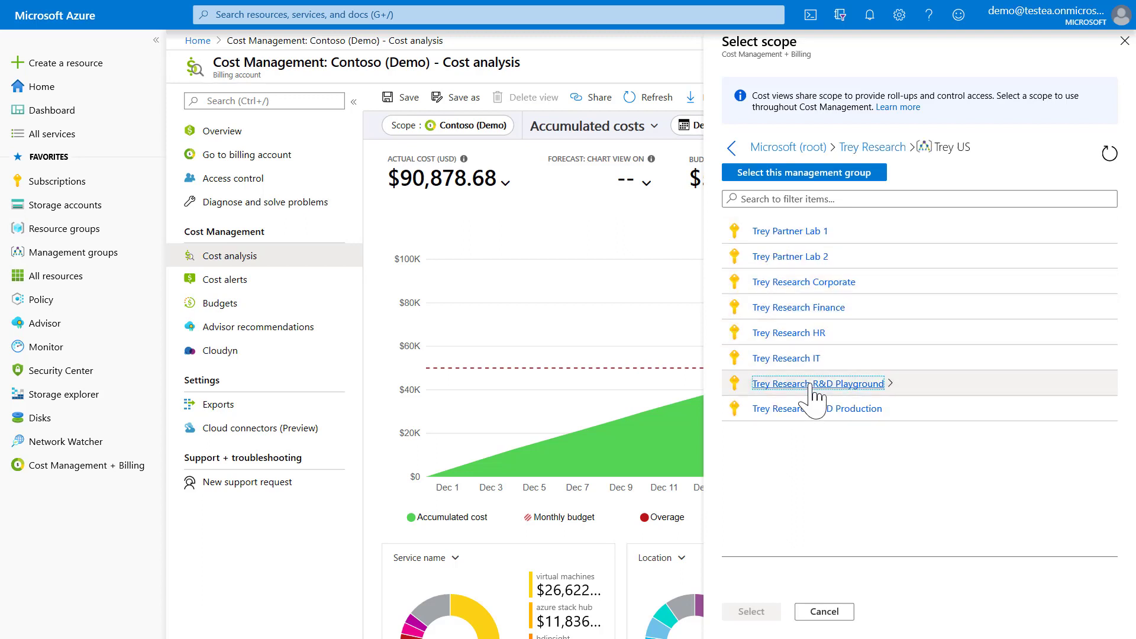
click(818, 383)
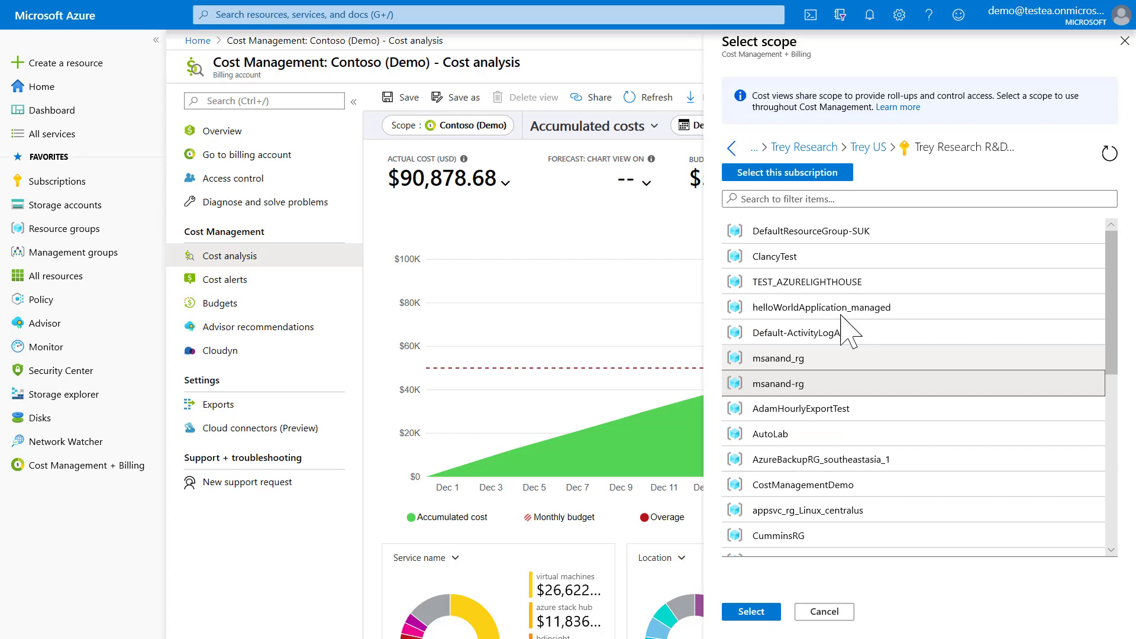
mouse_move(824, 611)
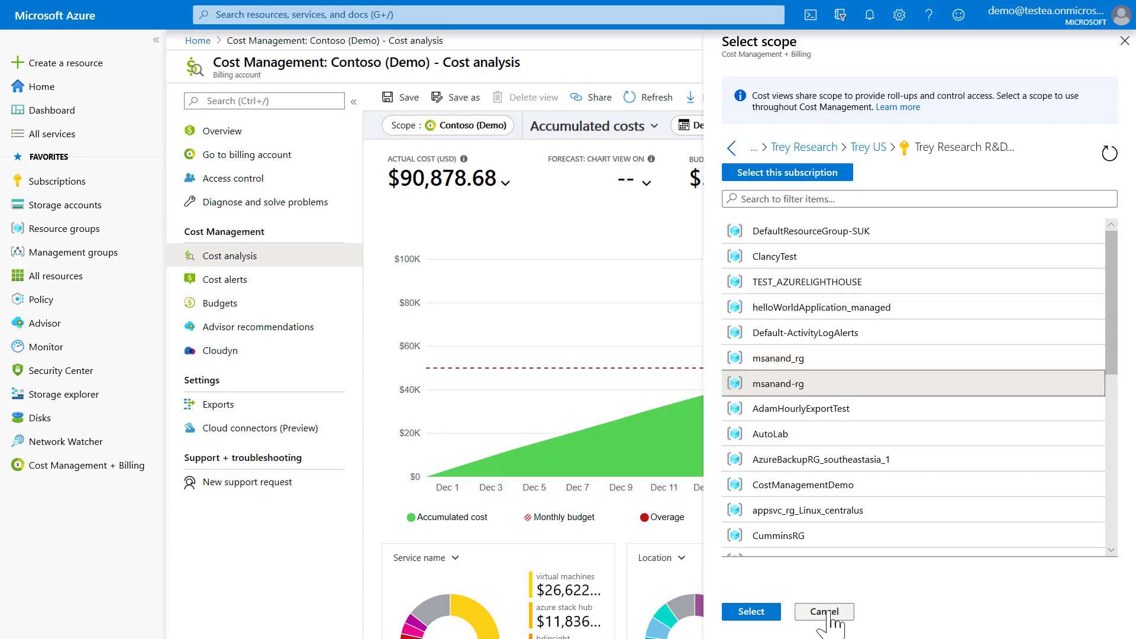
click(787, 172)
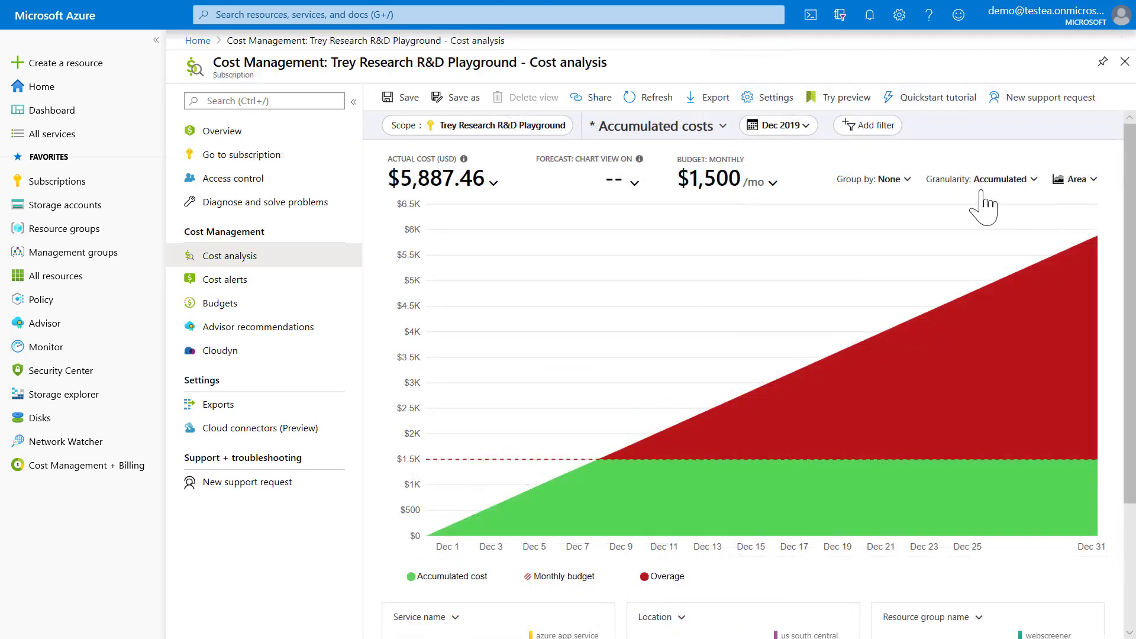
Step: Group the R&D Playground accumulated costs by Resource group name and review the per-group totals
click(875, 179)
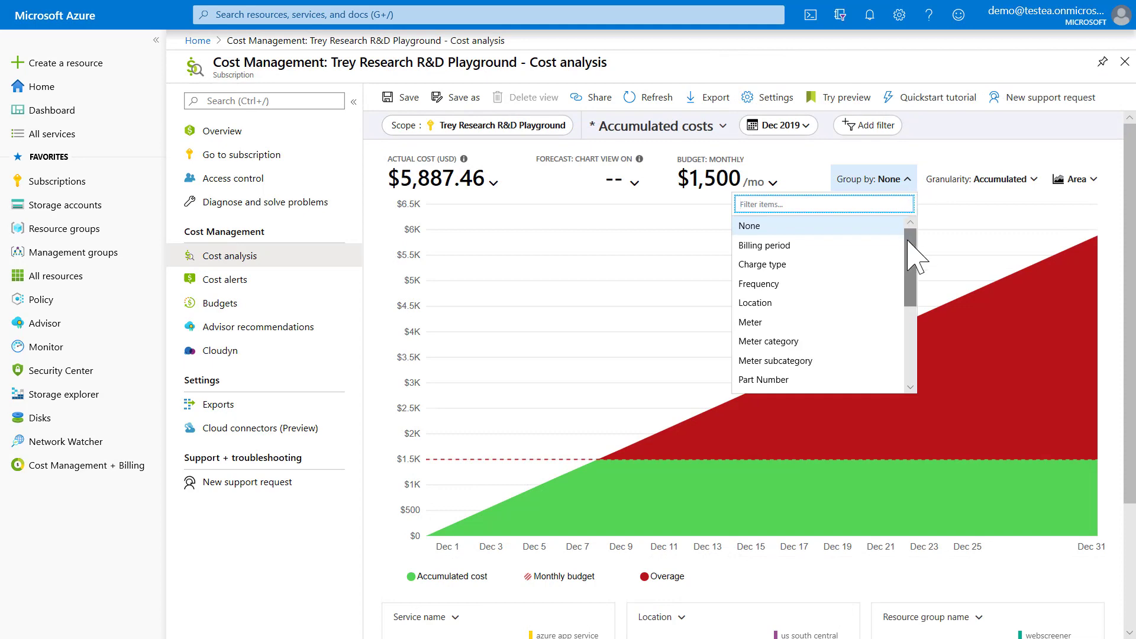
scroll(down, 3)
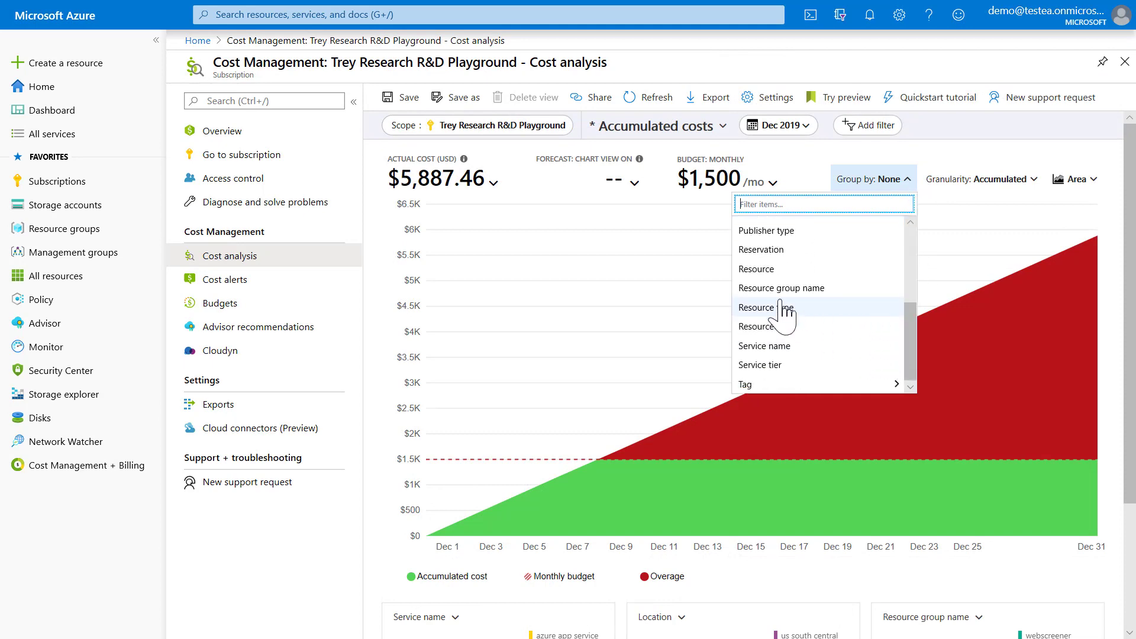
click(782, 288)
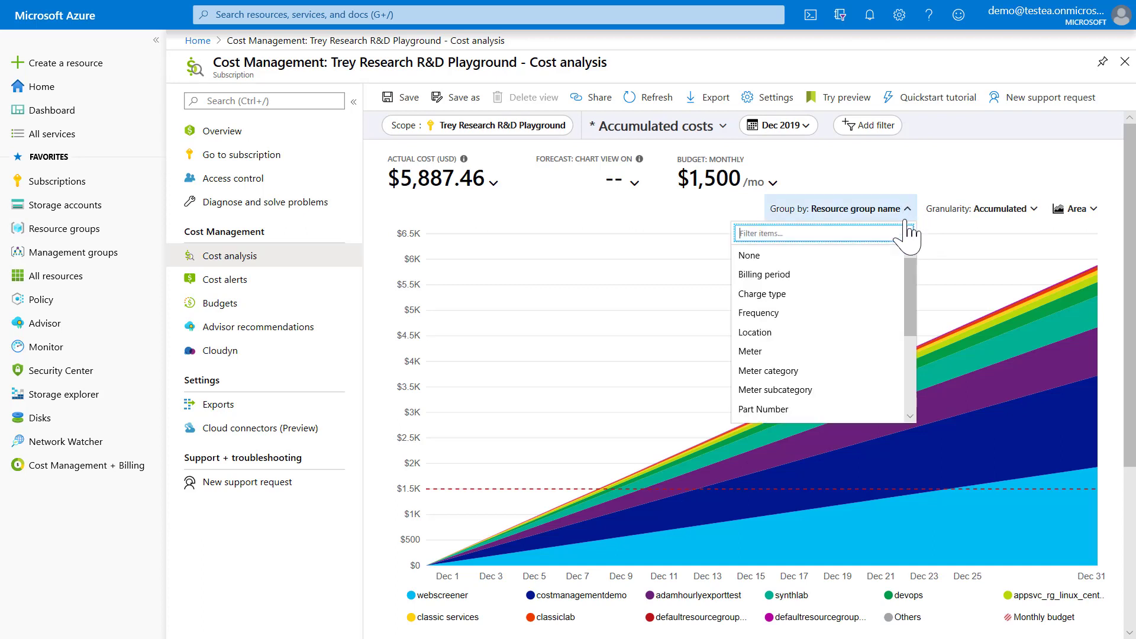
scroll(down, 3)
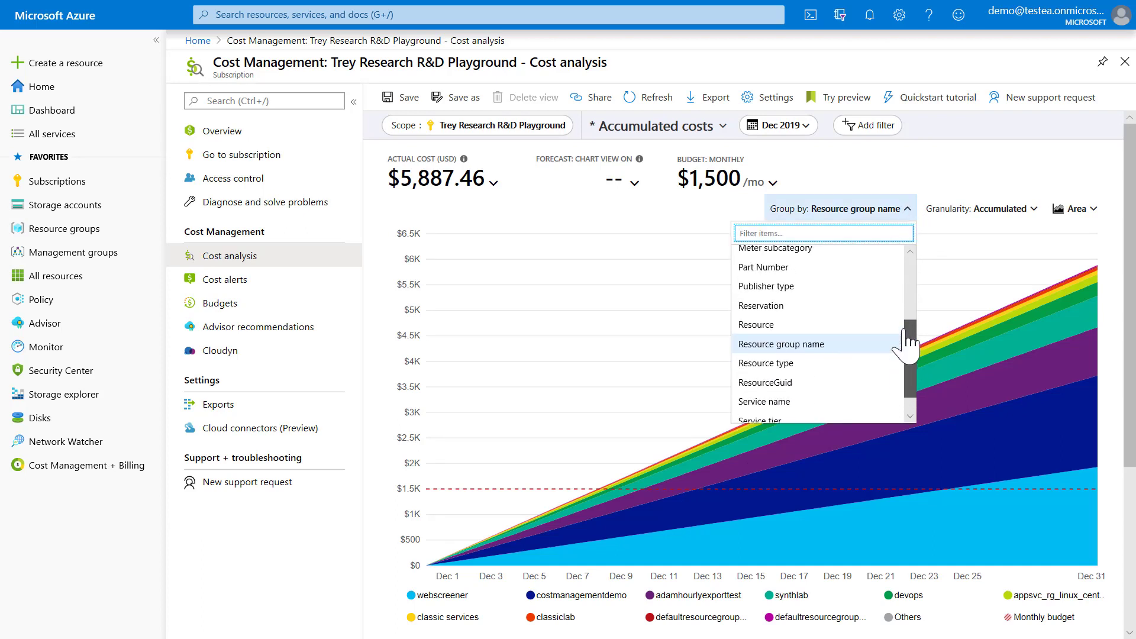
scroll(up, 3)
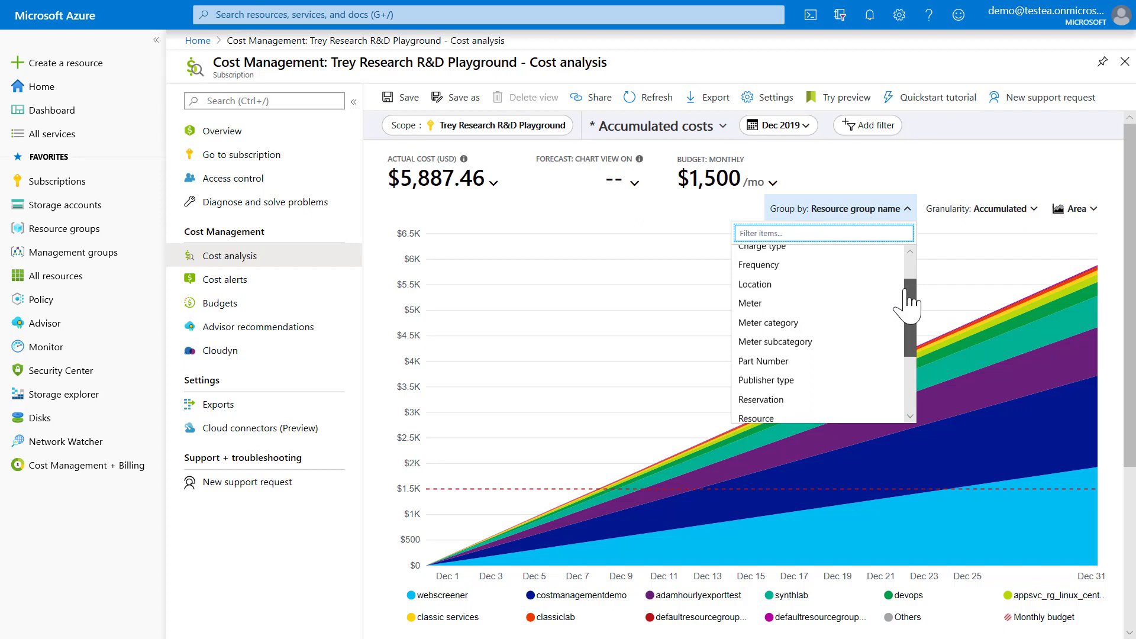
scroll(up, 3)
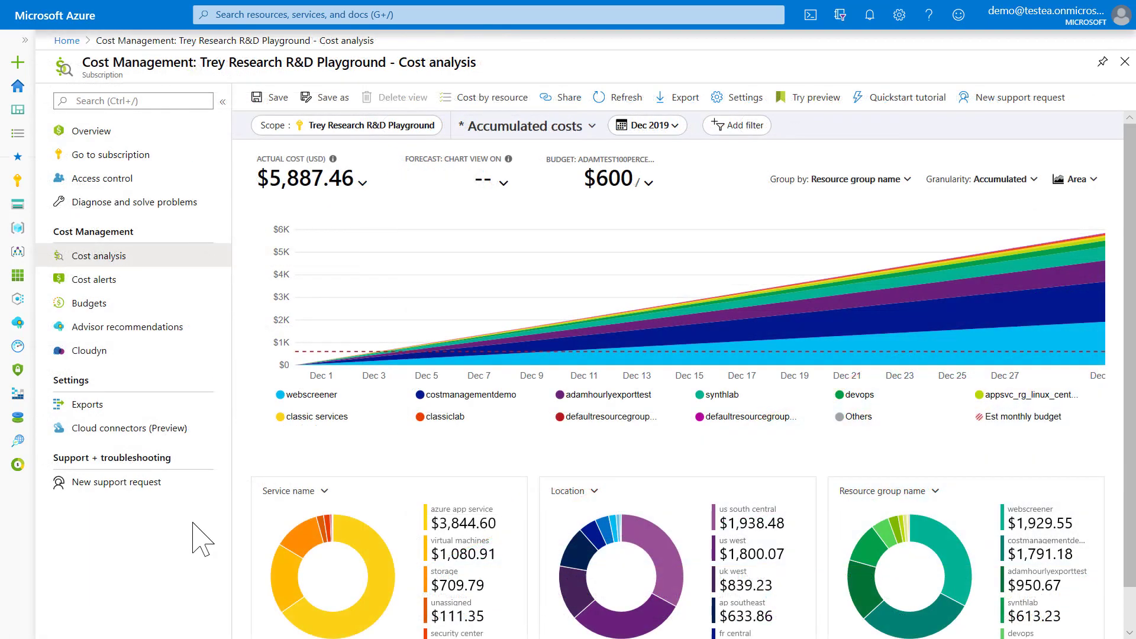
mouse_move(397, 562)
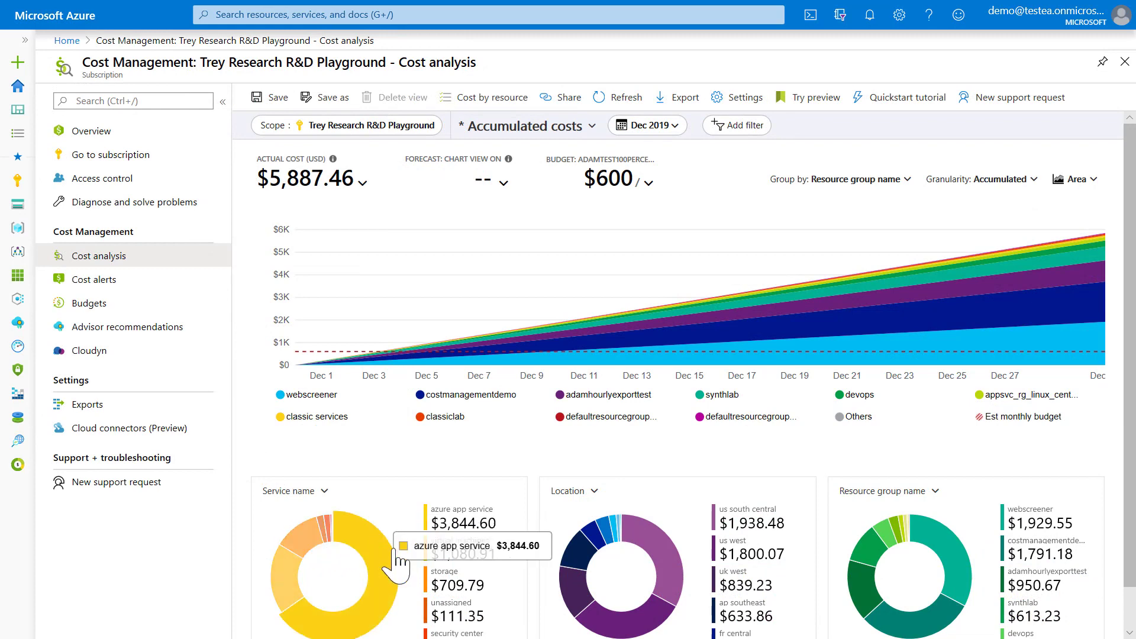
mouse_move(895, 594)
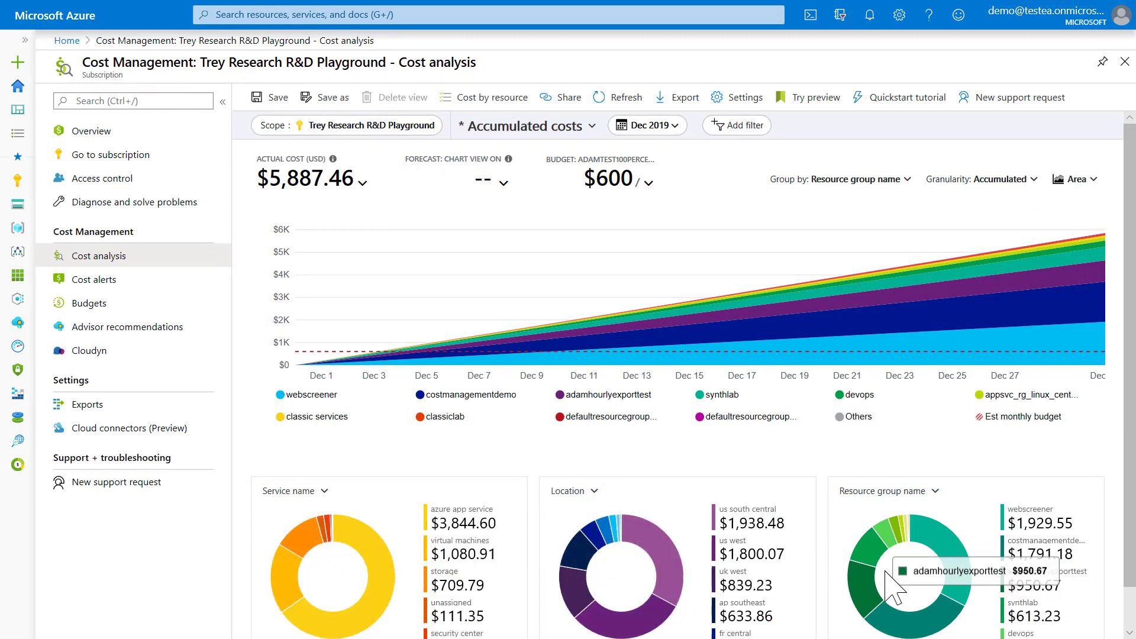
mouse_move(819, 330)
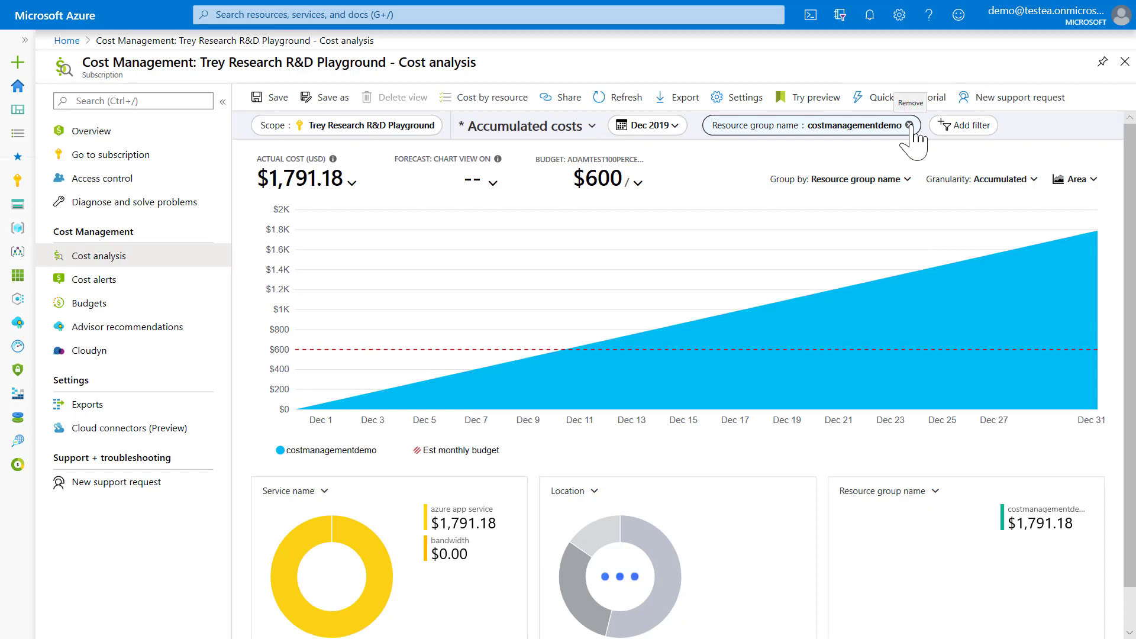
Step: Remove the costmanagementdemo filter and add a new Resource group name filter
click(910, 125)
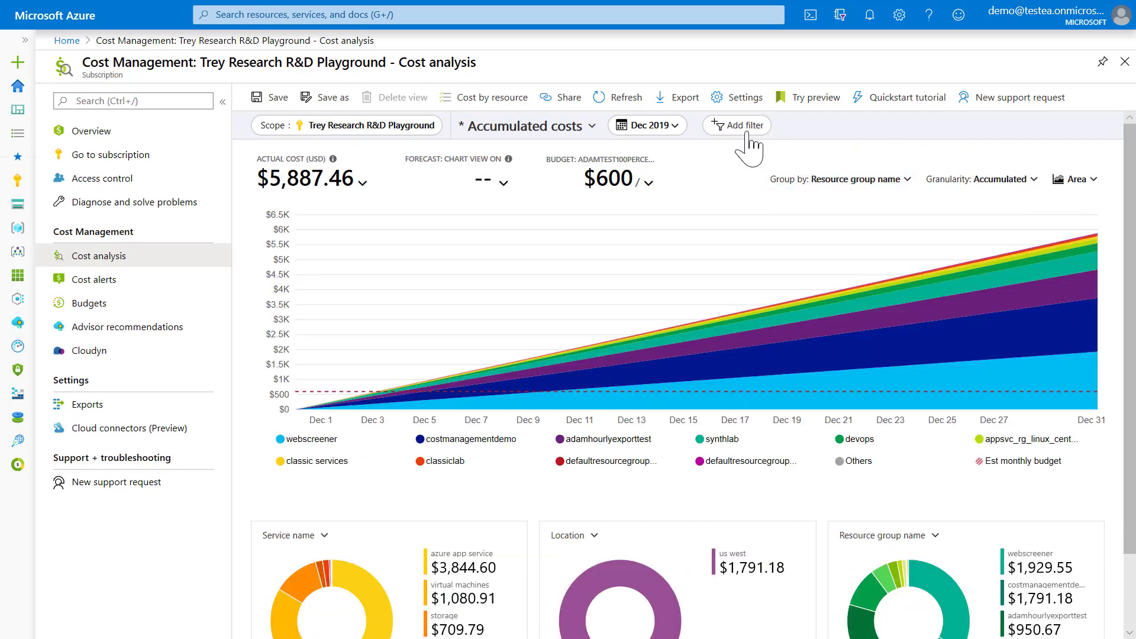
click(736, 125)
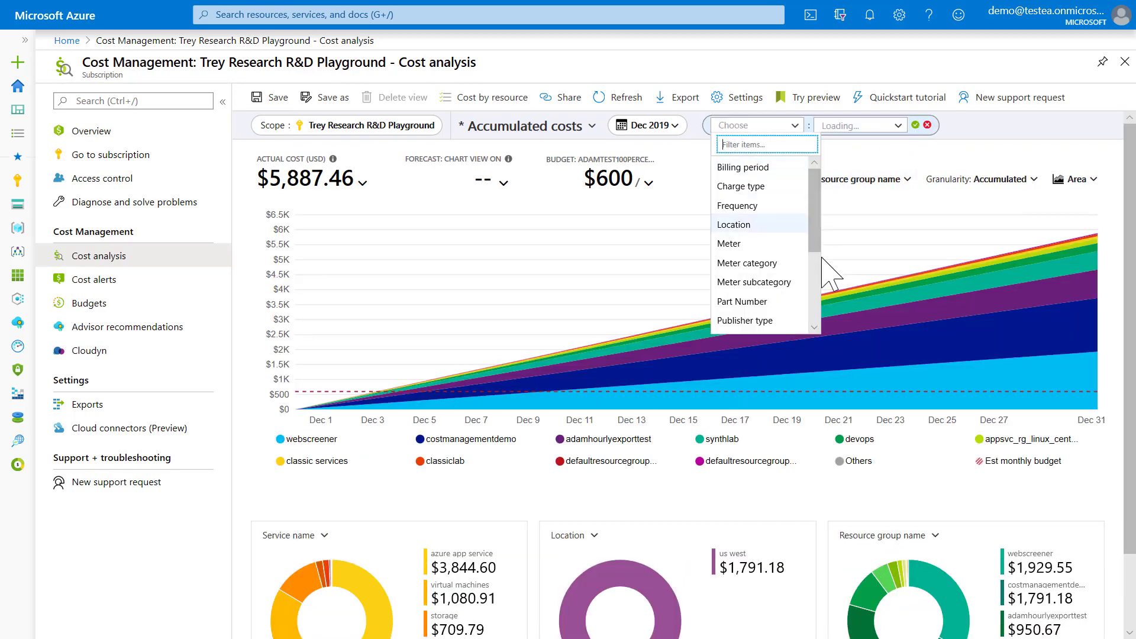
scroll(down, 3)
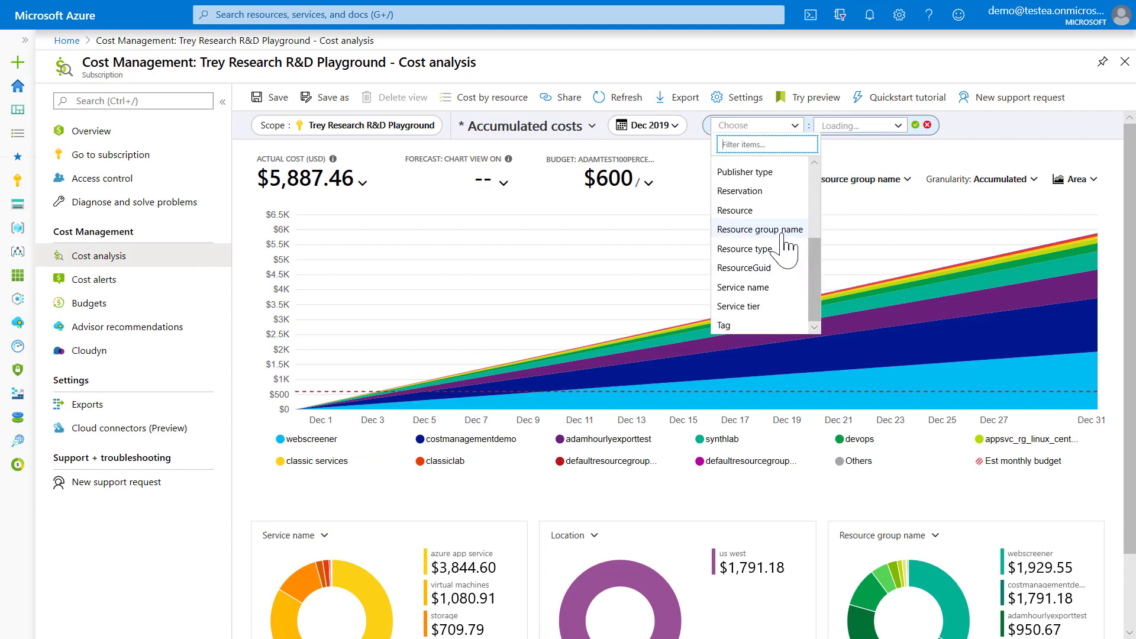
click(760, 229)
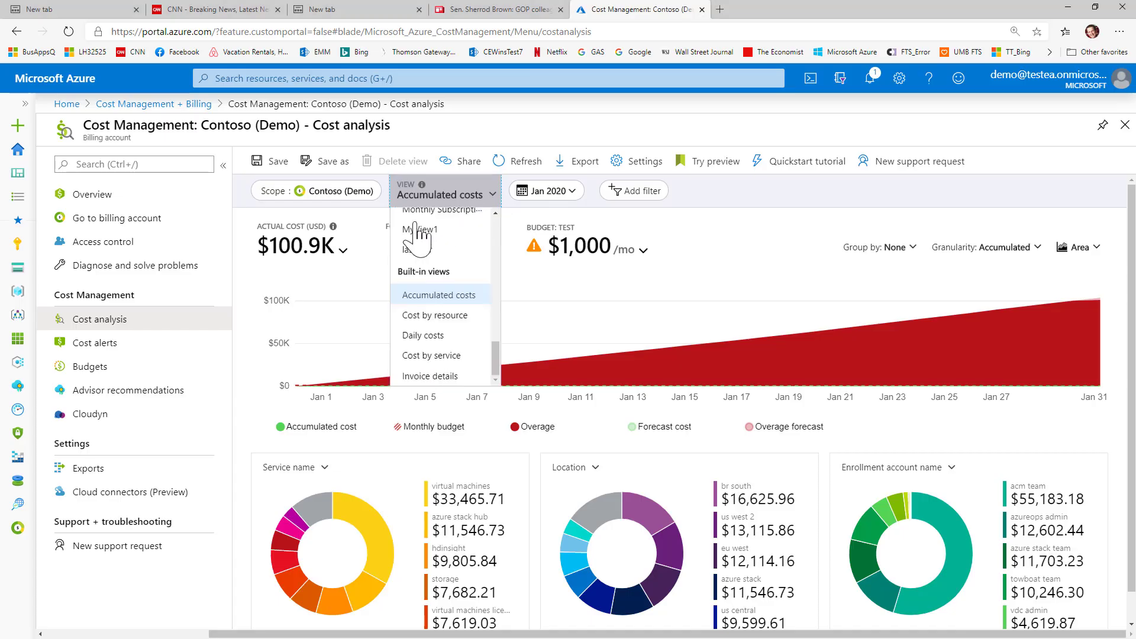
Step: Switch to the Cost by resource view, group rows by resource group name, and reopen the views
click(435, 314)
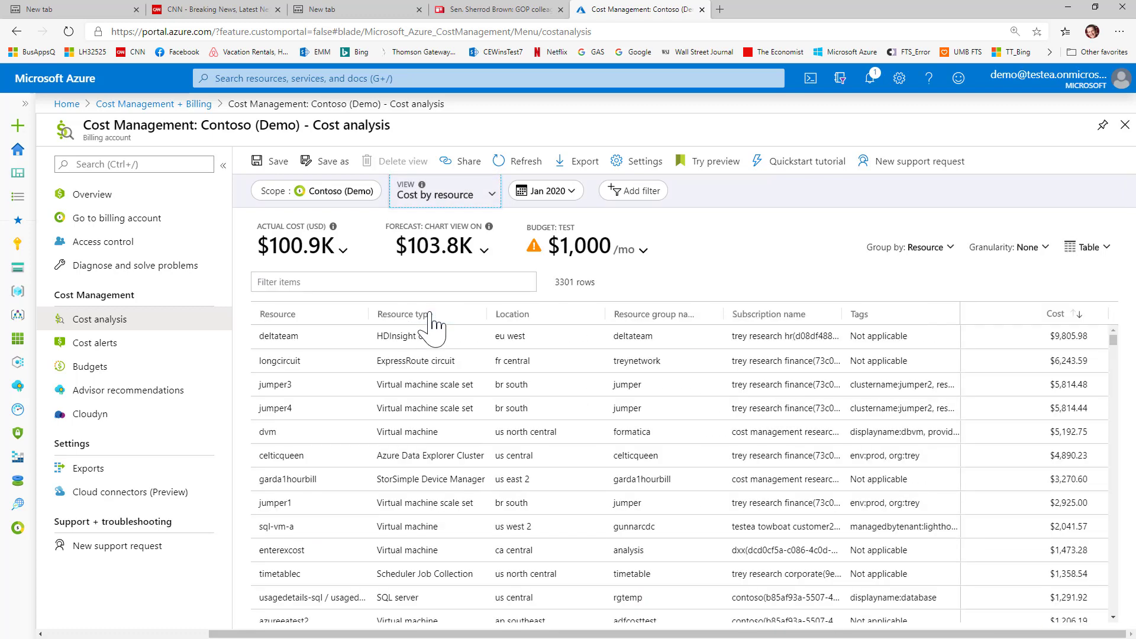
click(925, 248)
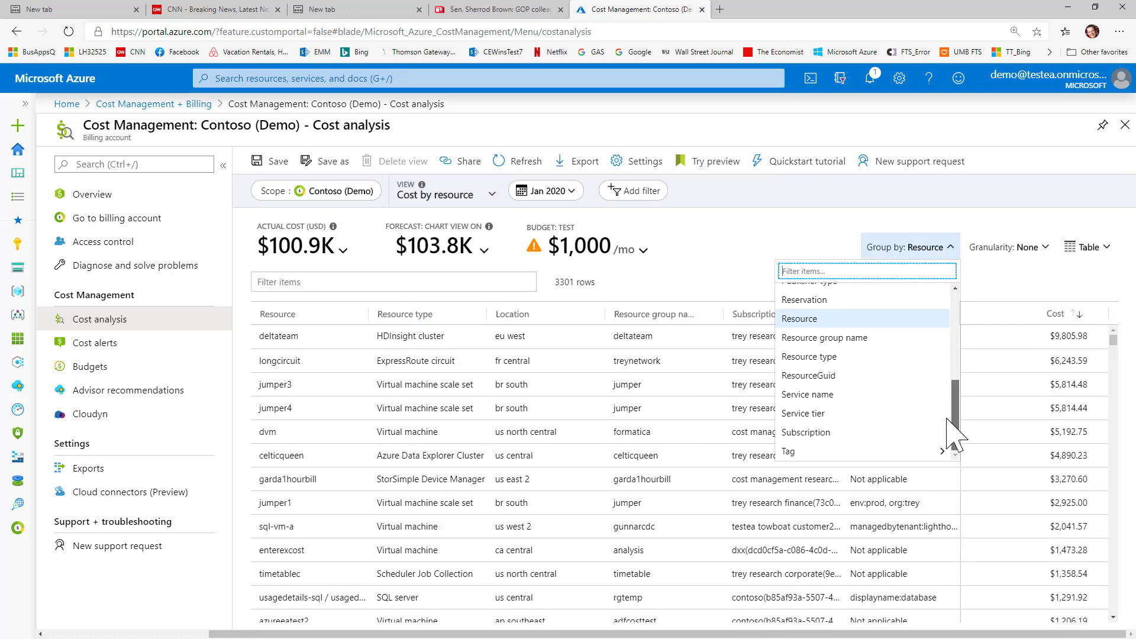
click(824, 338)
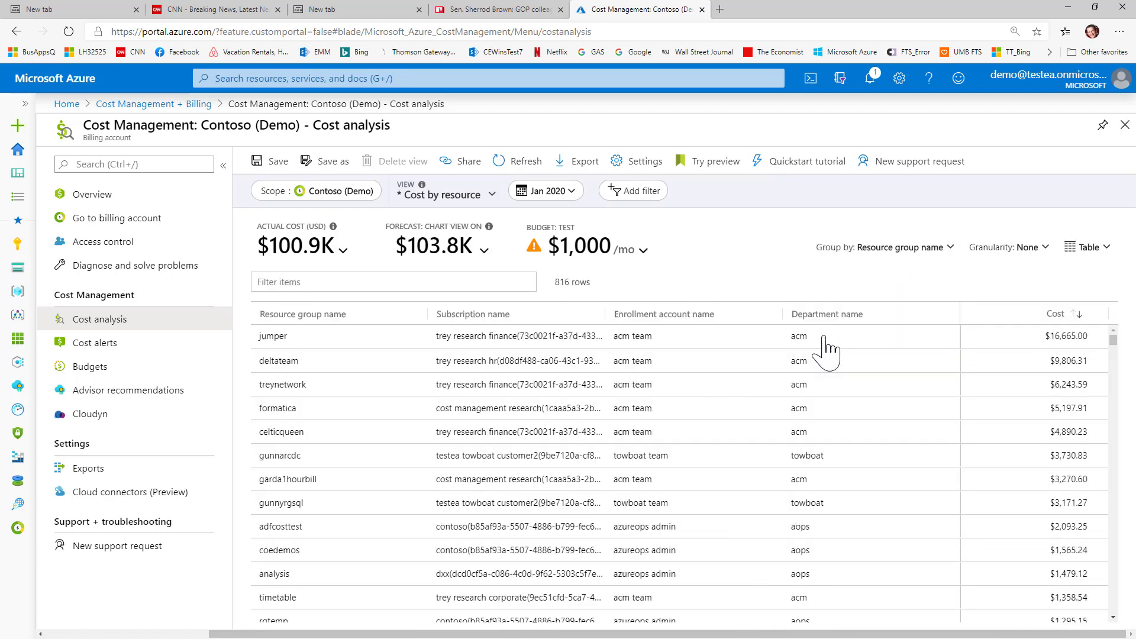
mouse_move(677, 326)
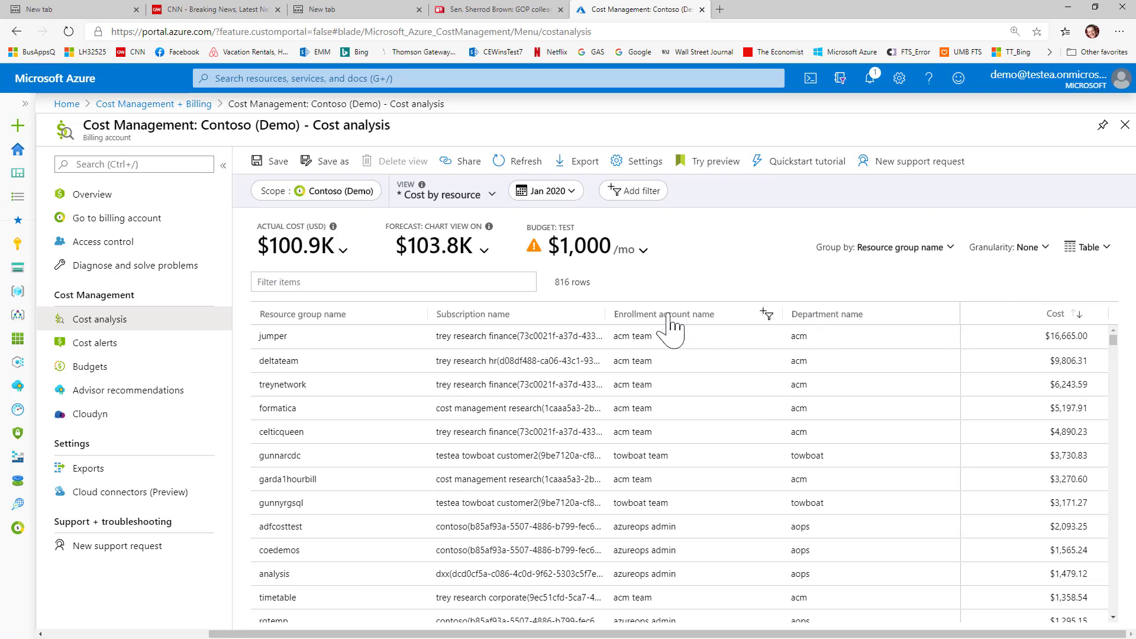
mouse_move(339, 335)
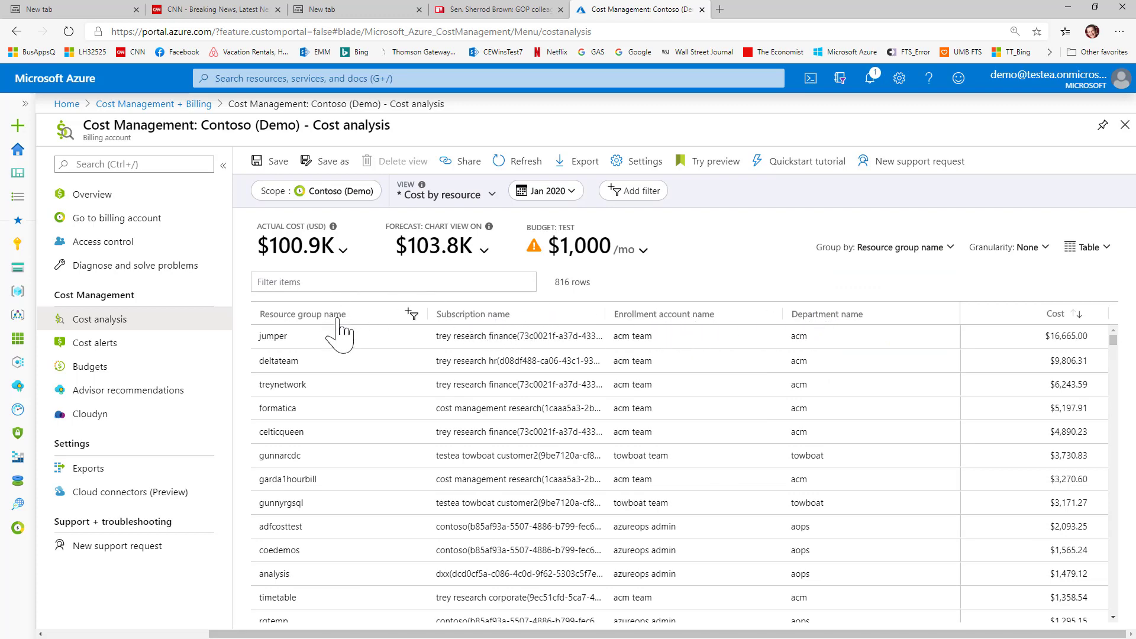
click(909, 248)
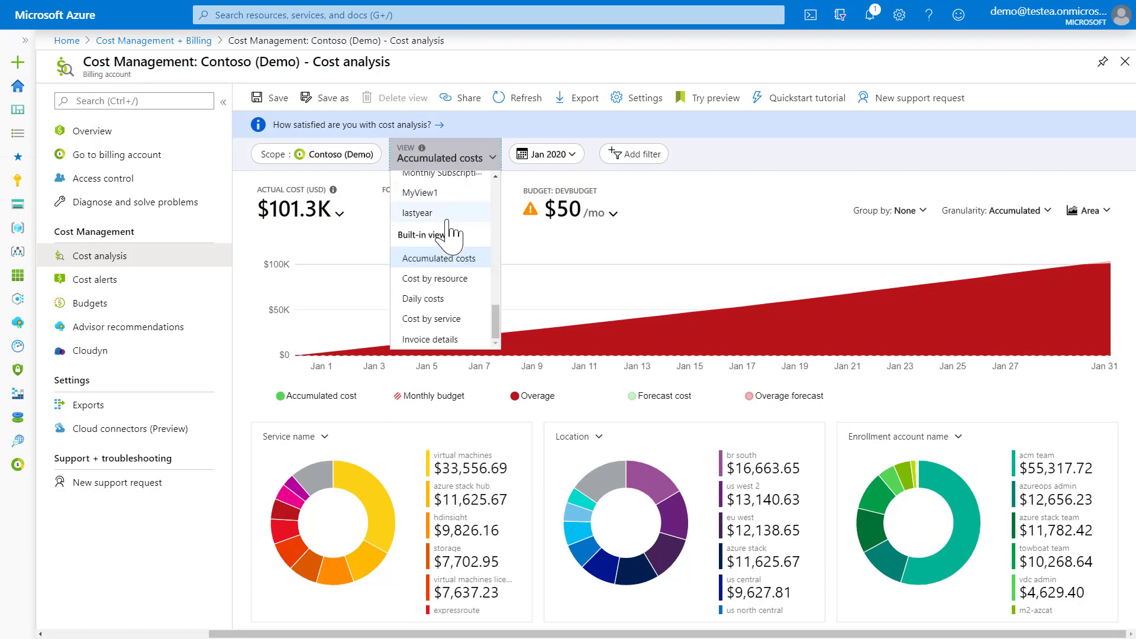
Step: Select the Invoice details view, listing 450 December 2019 meter rows totalling $90,878.68
click(429, 339)
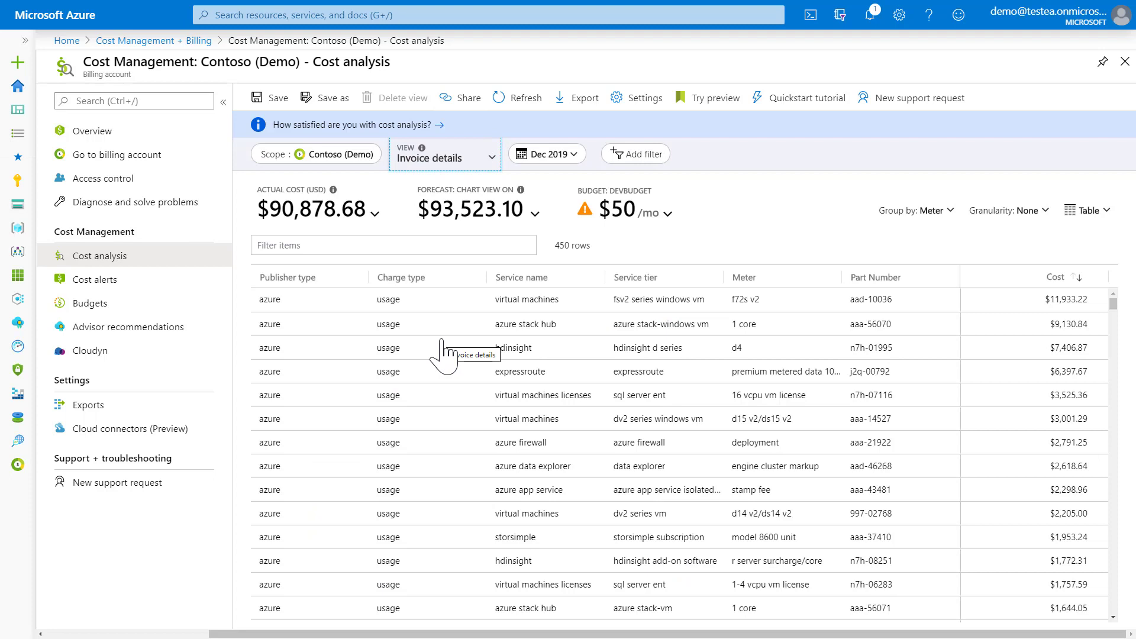
mouse_move(411, 360)
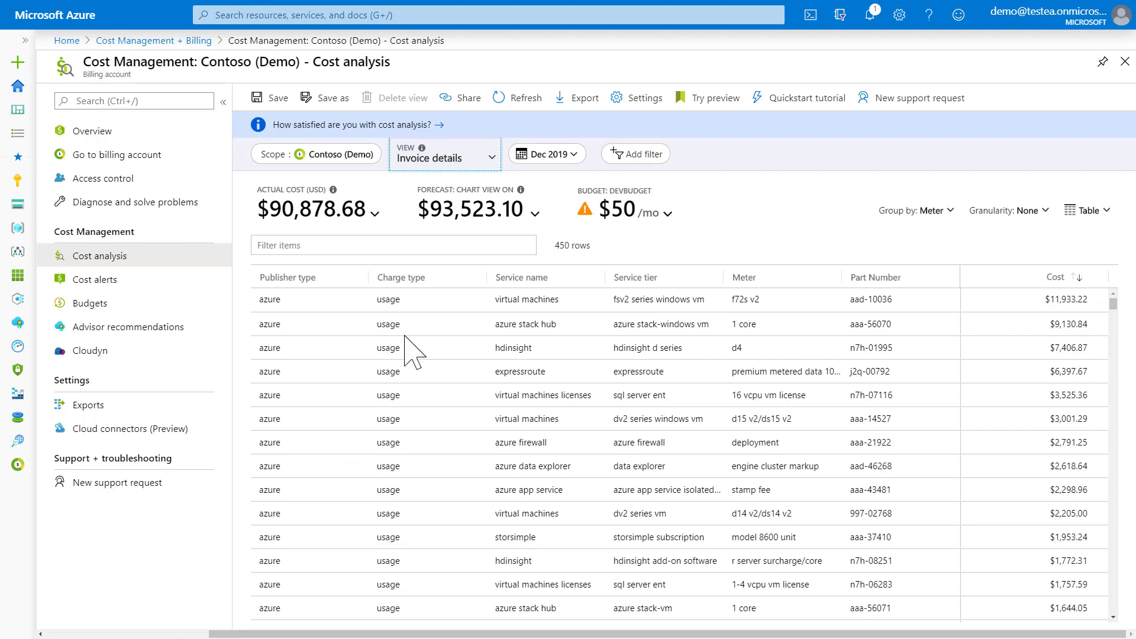
mouse_move(583, 304)
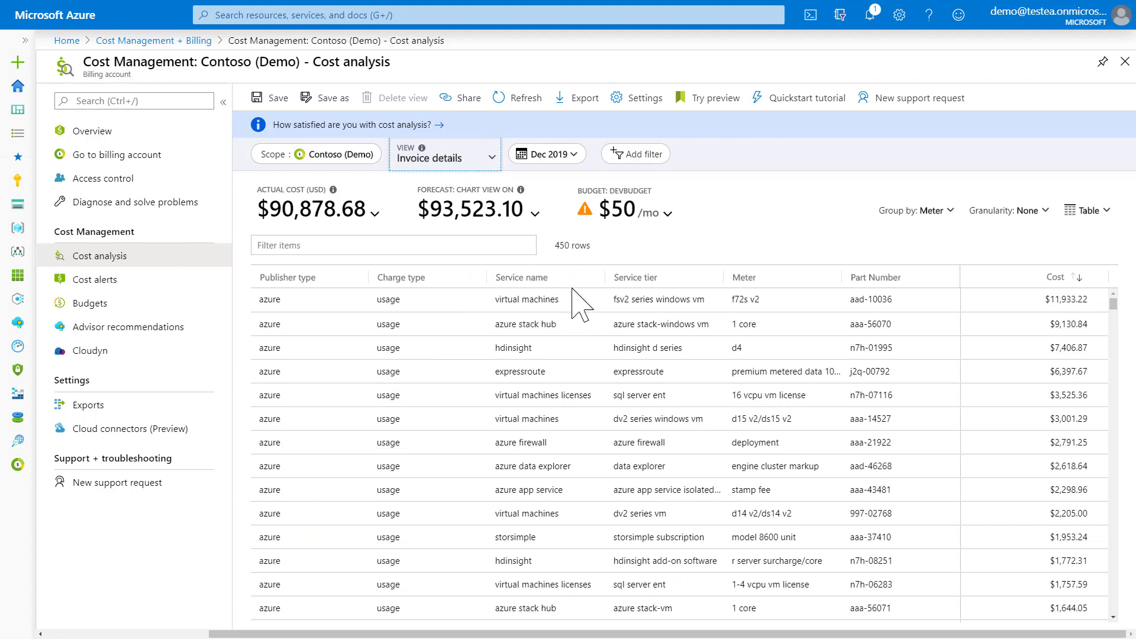
mouse_move(566, 297)
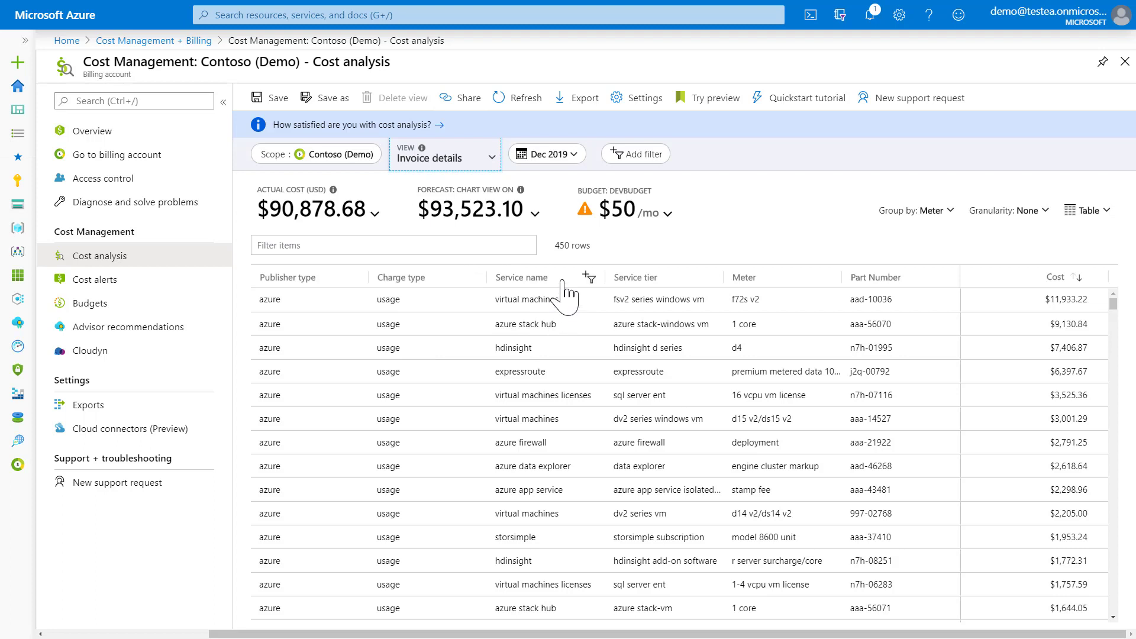
mouse_move(636, 259)
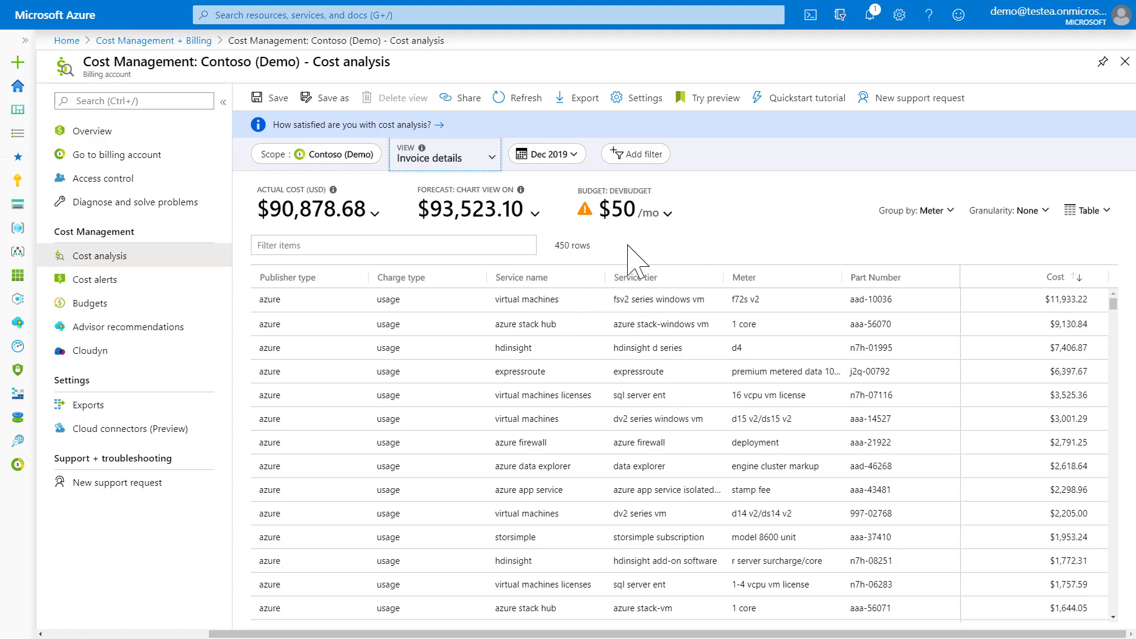
mouse_move(662, 293)
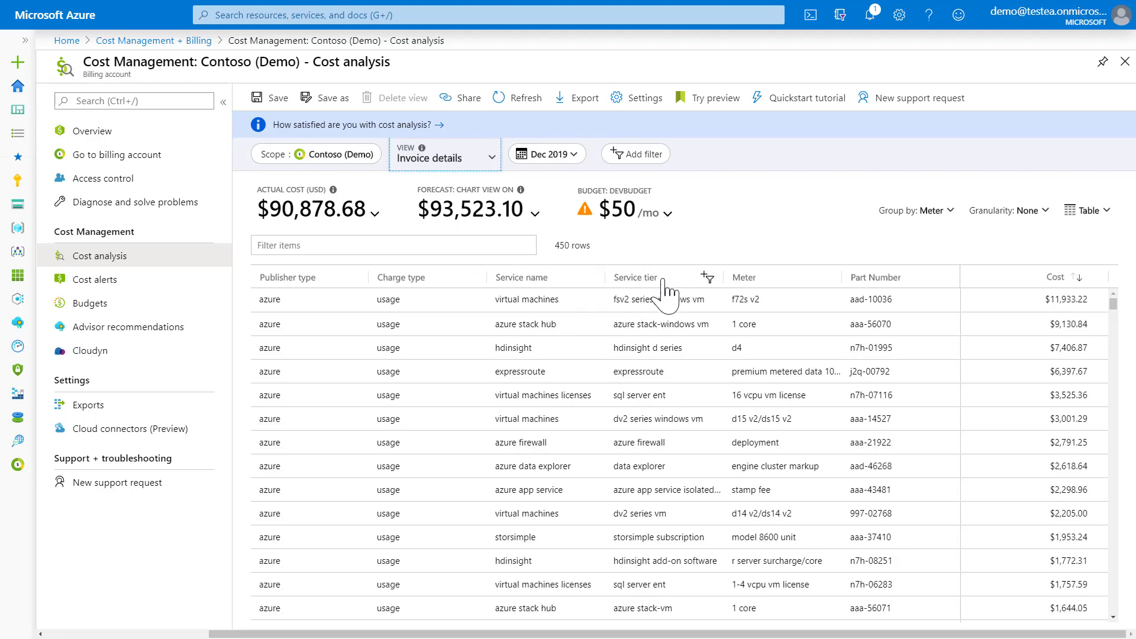
mouse_move(754, 325)
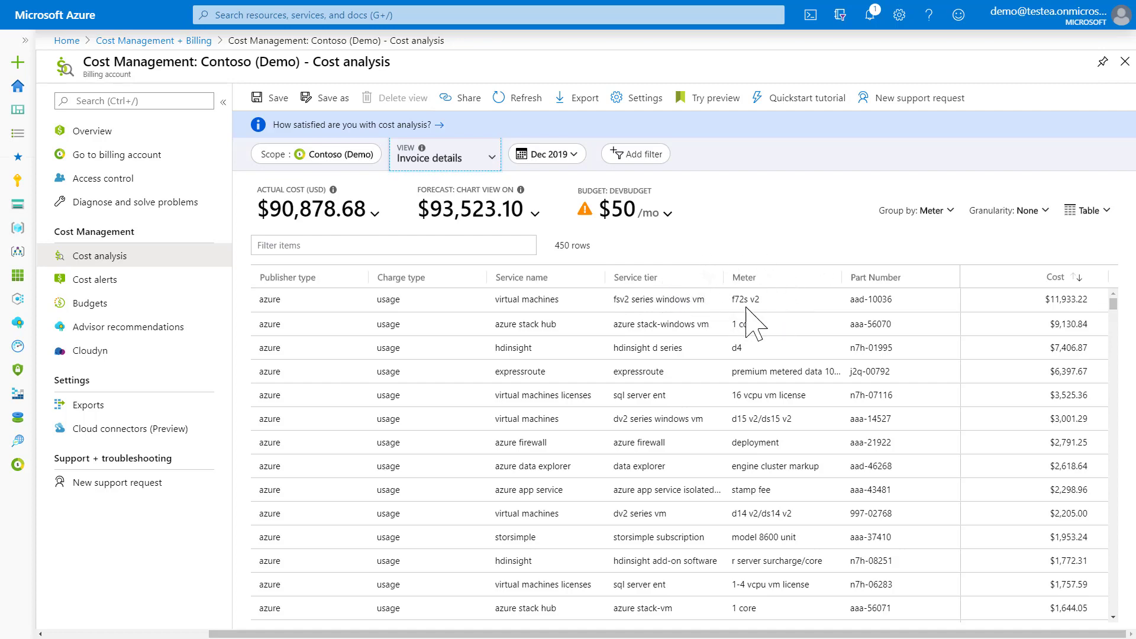
Step: Export the January 2020 Cost by resource data to Excel and open the downloaded file
click(914, 210)
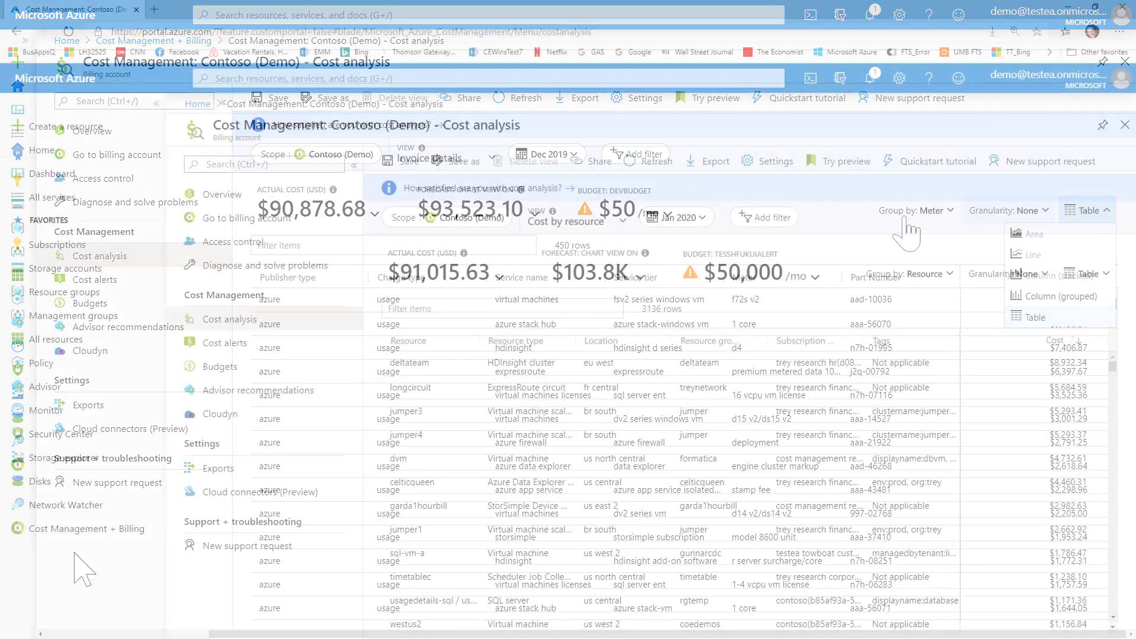
click(715, 160)
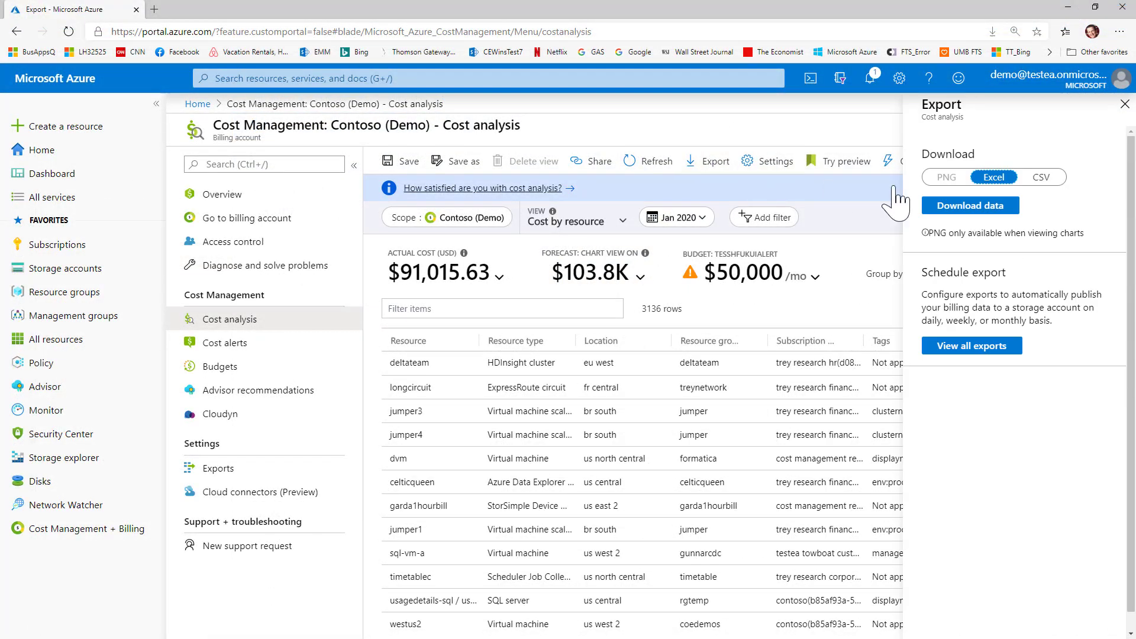
click(969, 205)
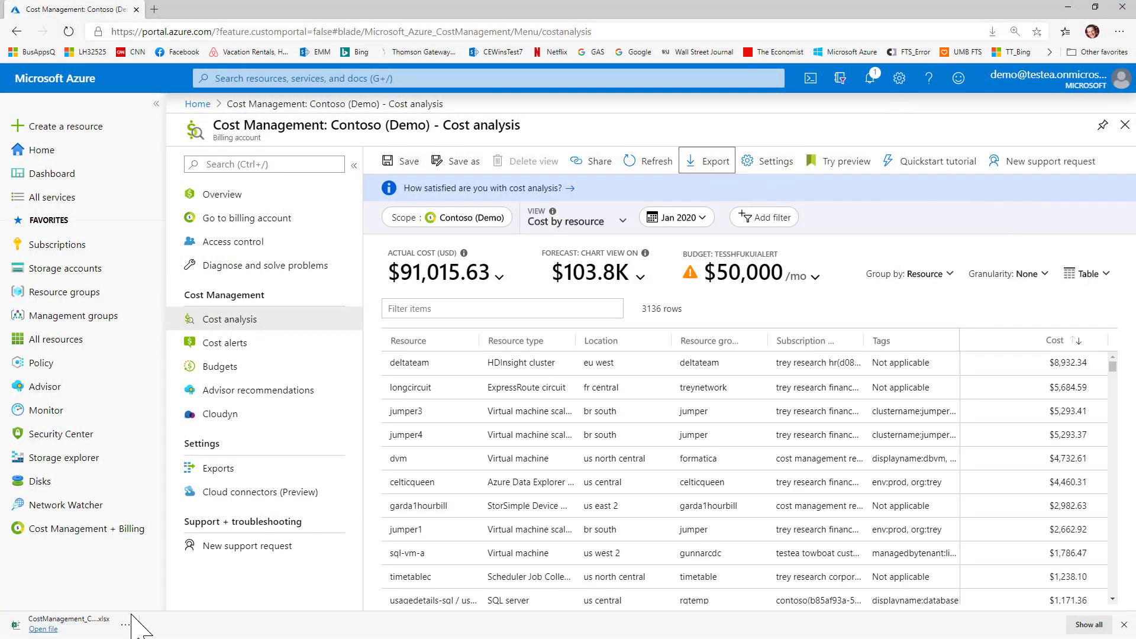
click(43, 629)
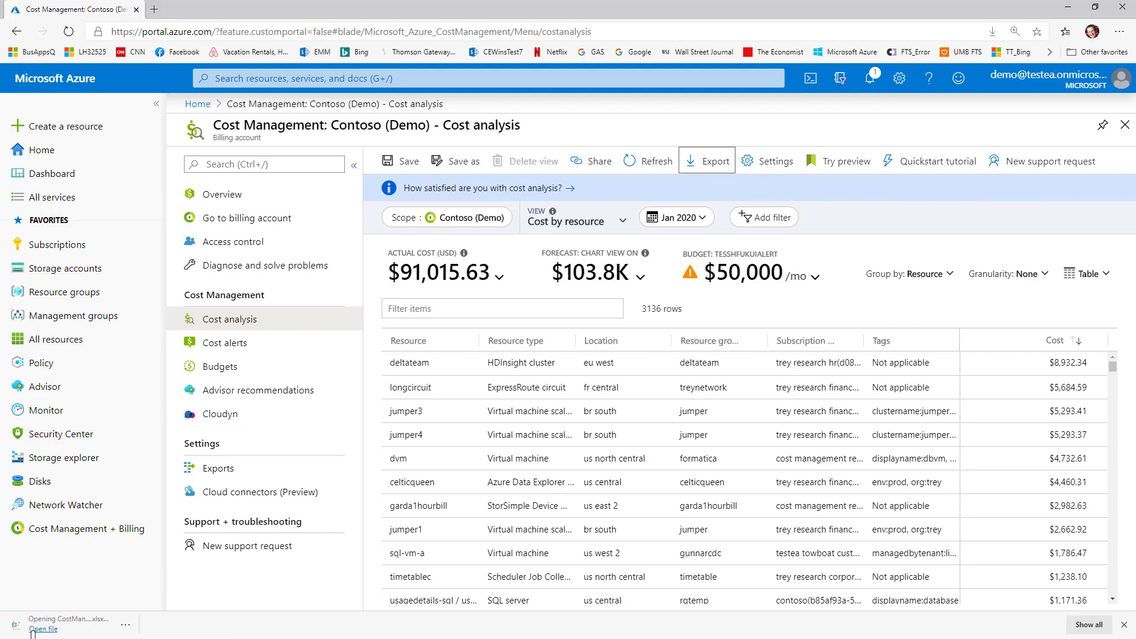
click(43, 627)
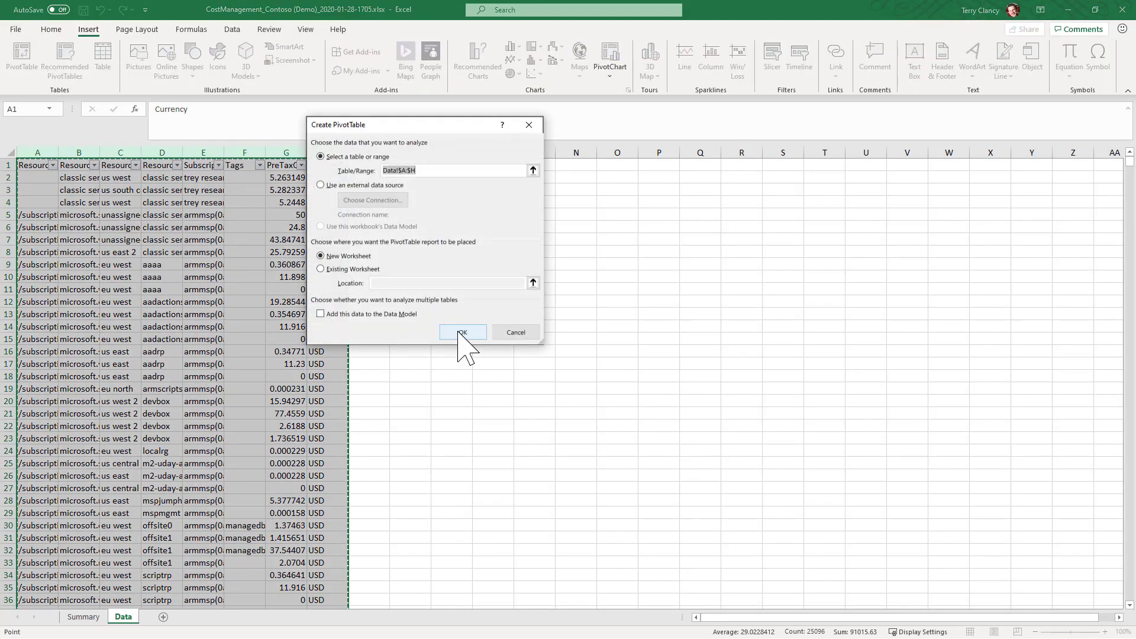
Step: Create a PivotTable totalling PreTaxCost by ResourceLocation, with SubscriptionName as a second row grouping
click(462, 332)
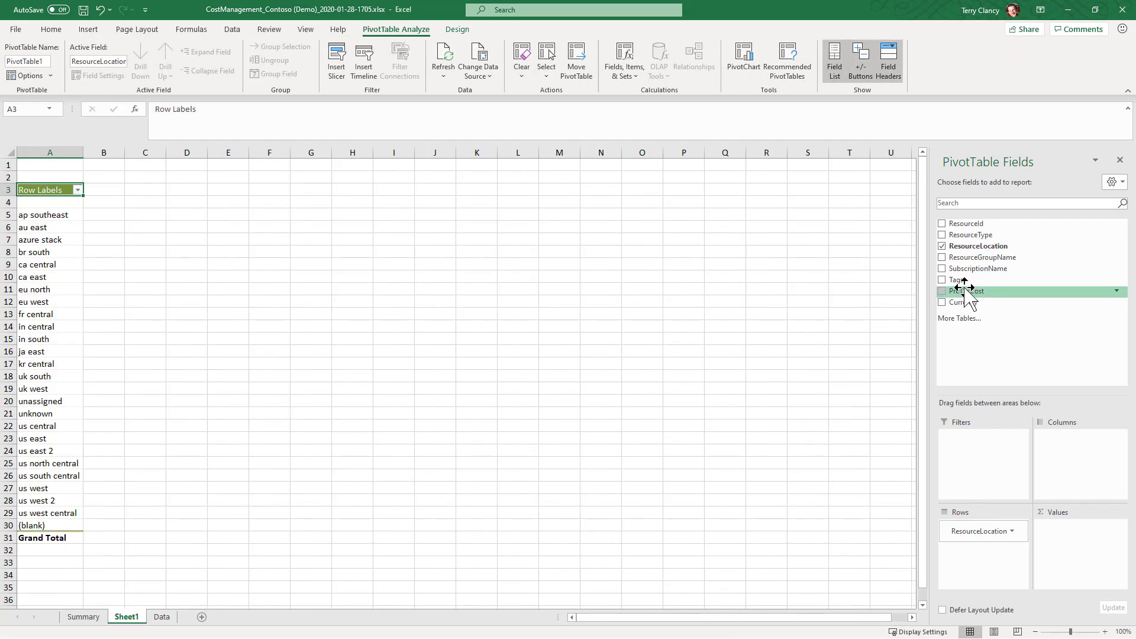
click(943, 291)
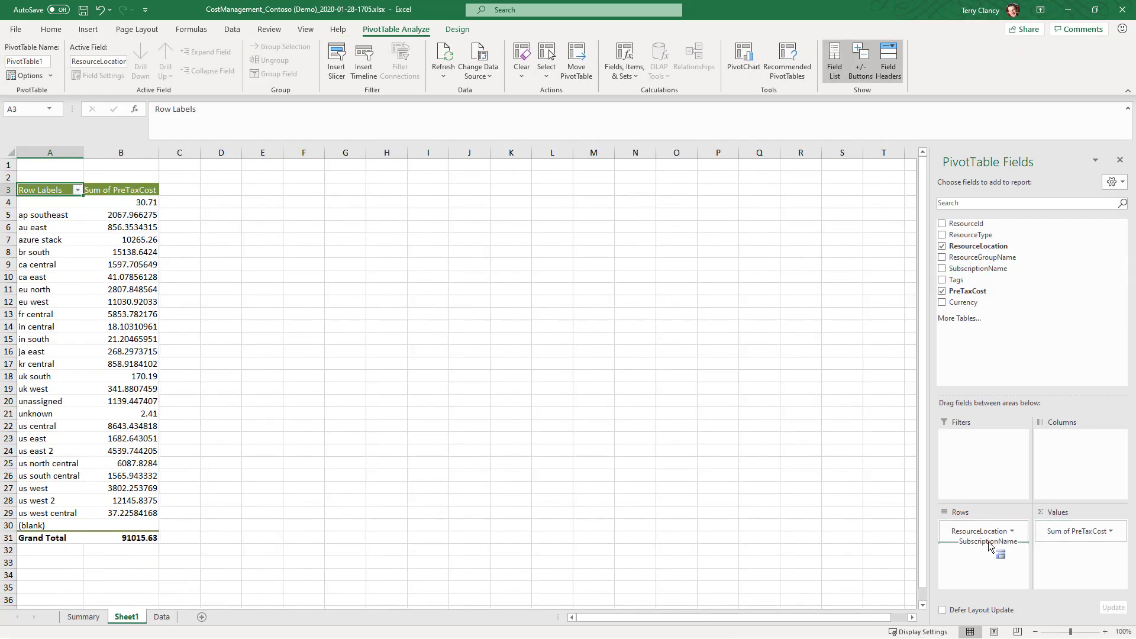
click(942, 268)
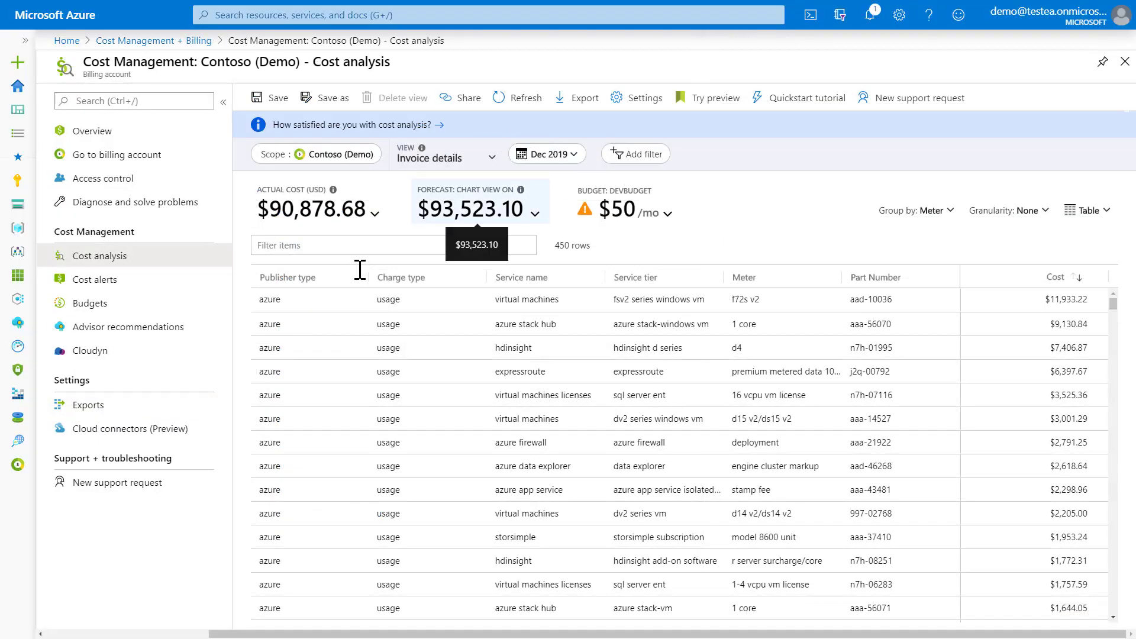
mouse_move(333, 304)
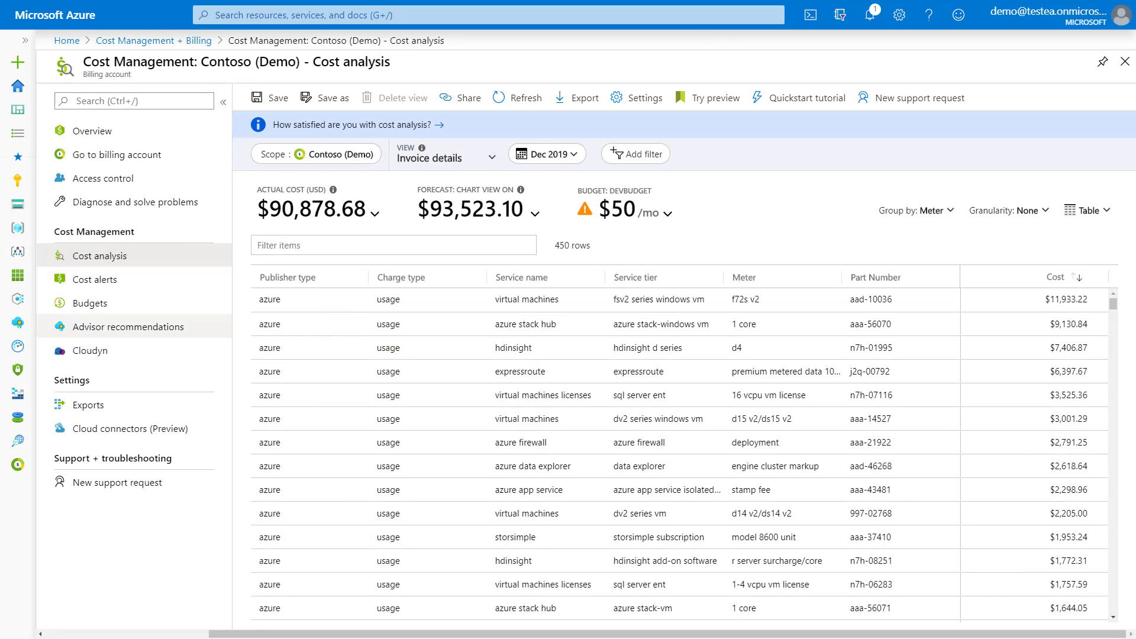
mouse_move(138, 391)
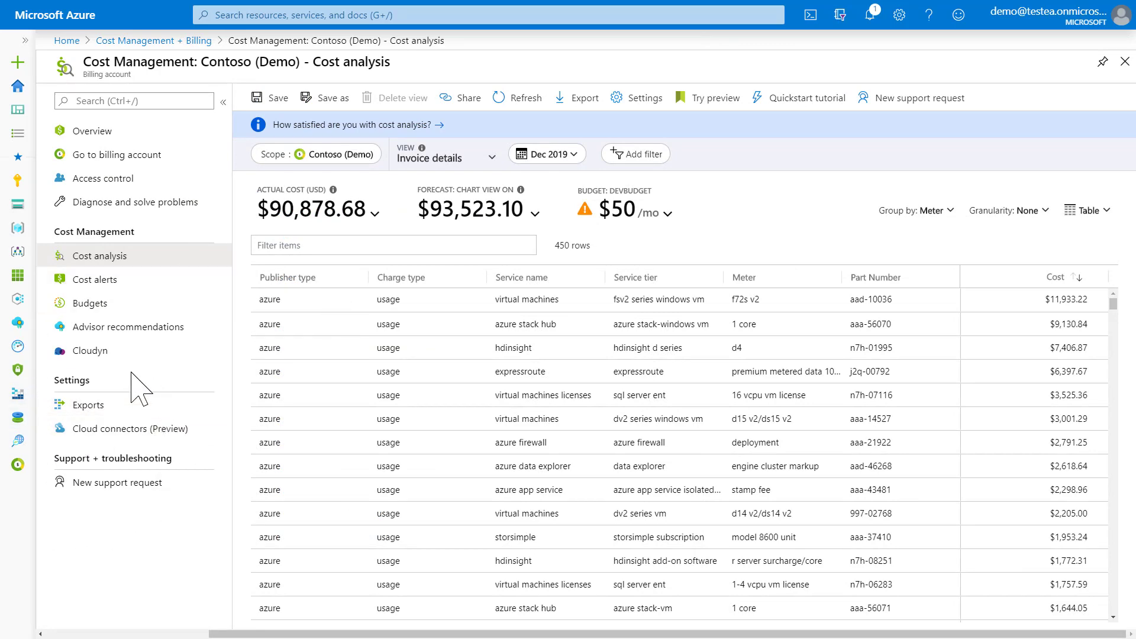
Step: Add a new export from the Exports page and go to its Storage settings
click(88, 404)
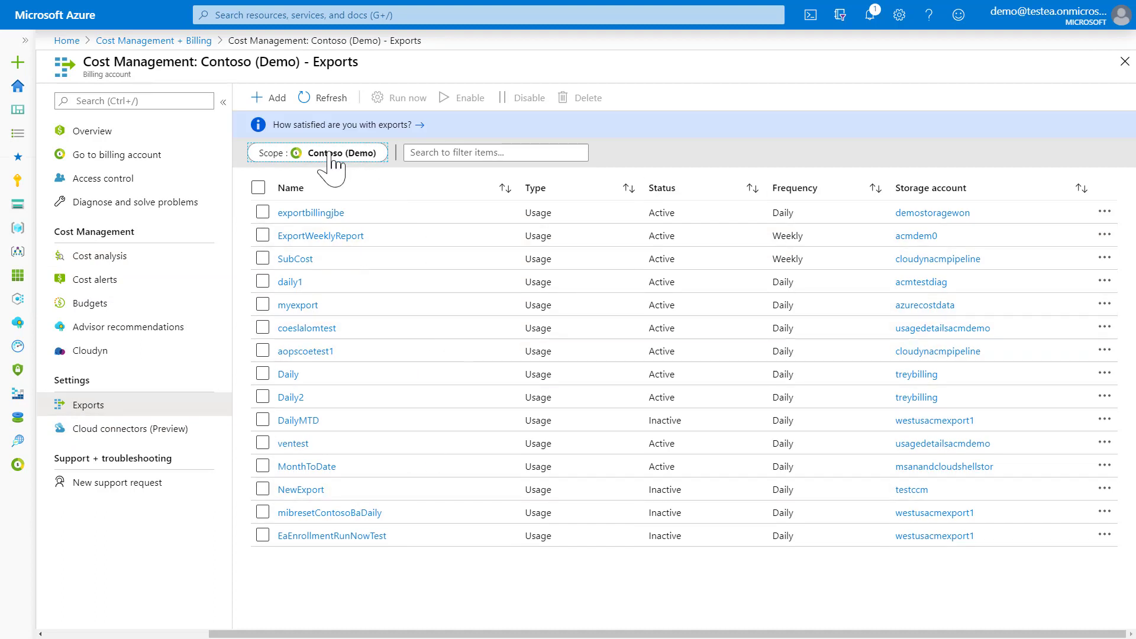
click(268, 97)
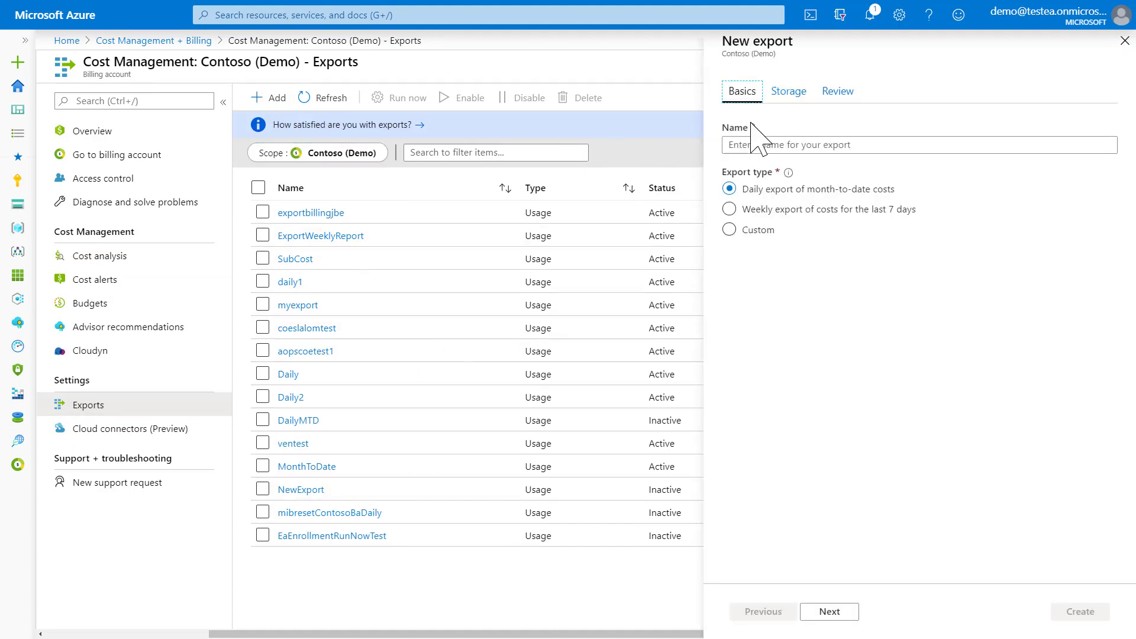
click(788, 91)
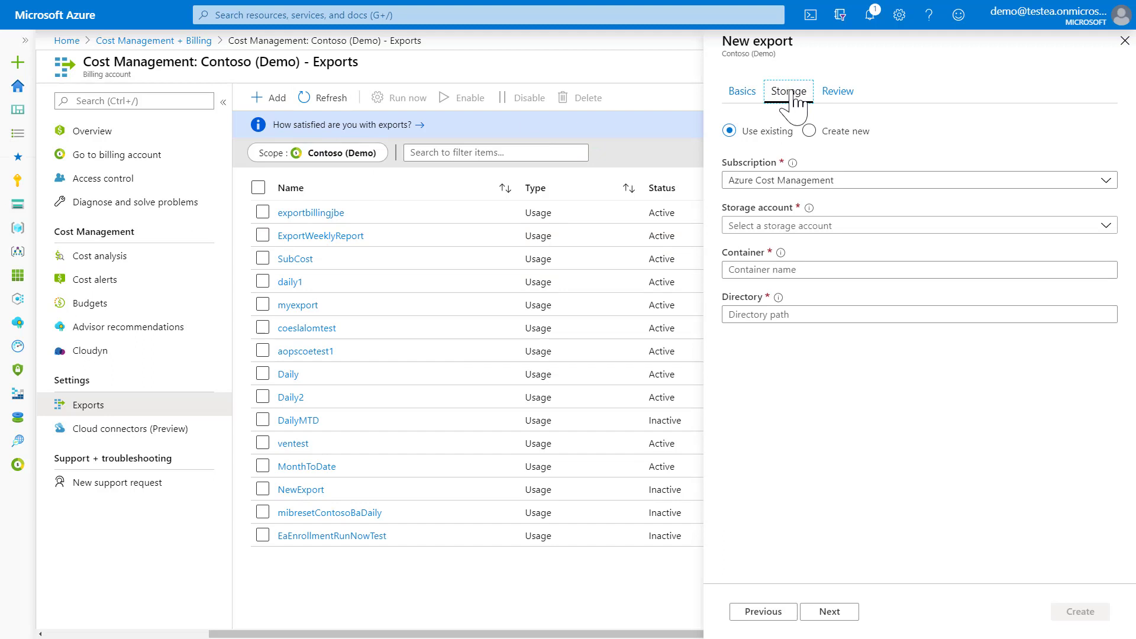
click(837, 90)
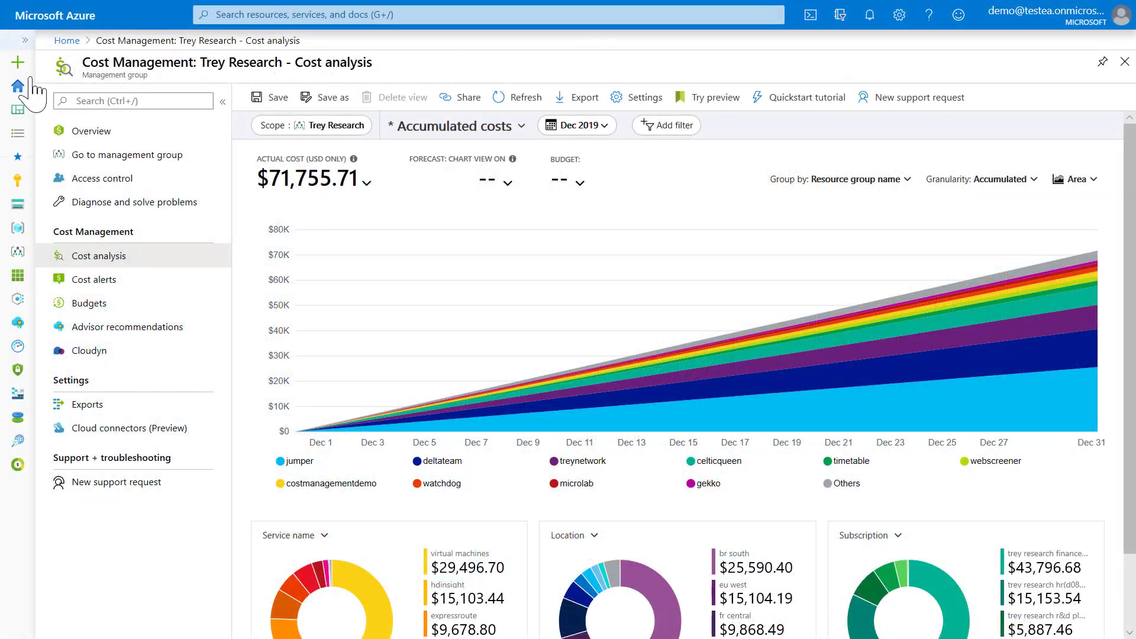
mouse_move(920, 159)
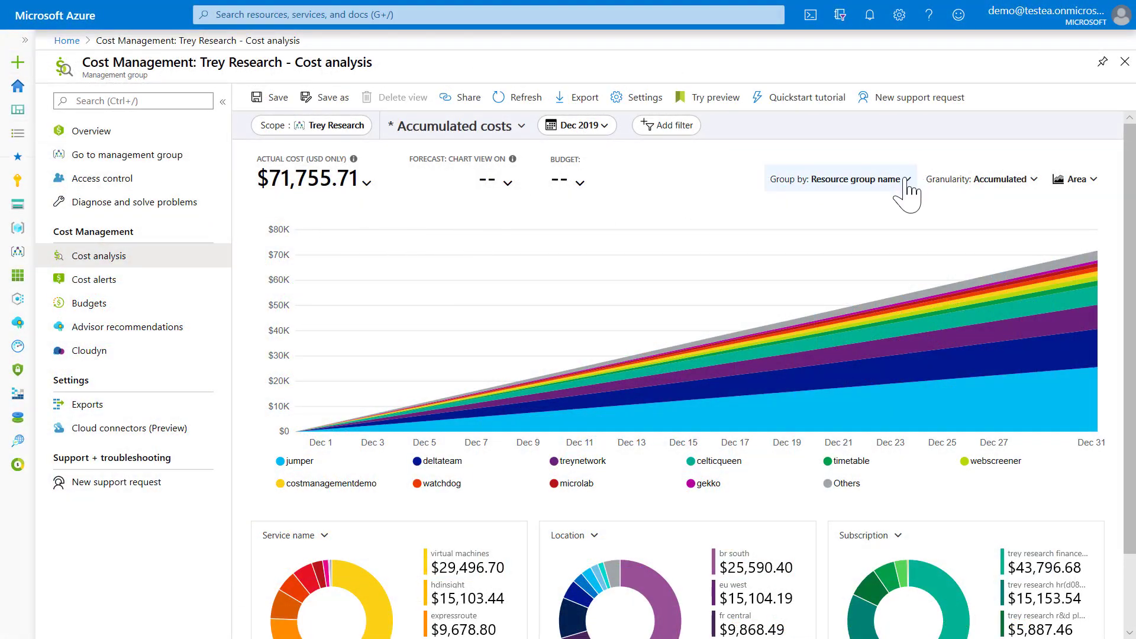
Step: Group Trey Research's accumulated costs by the env tag: prod, dev, production and Untagged
click(839, 179)
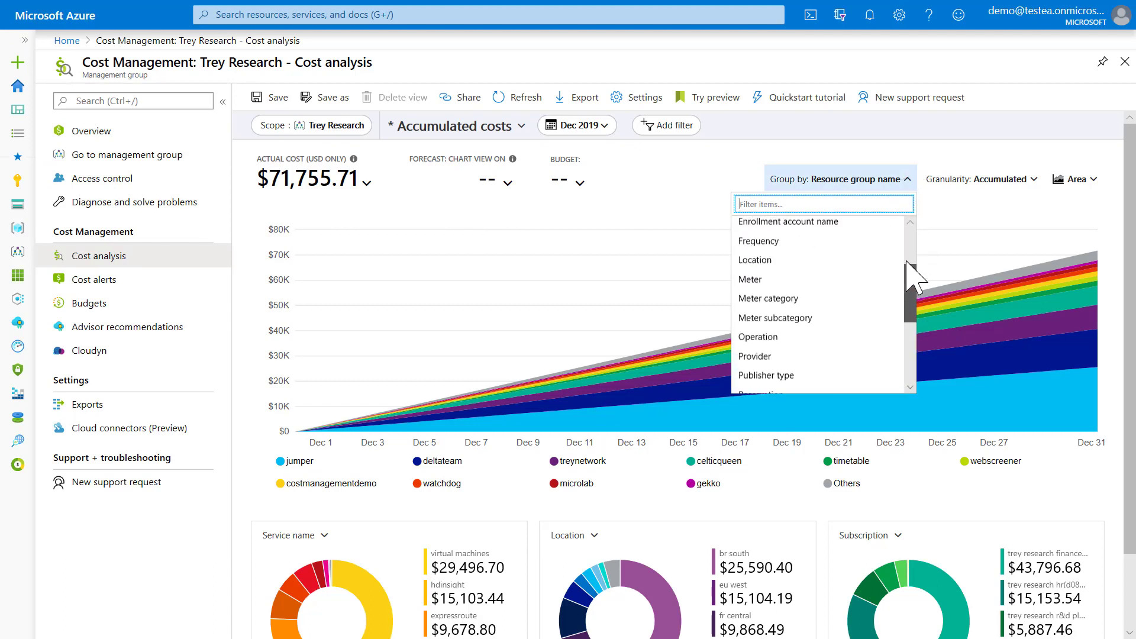
scroll(down, 3)
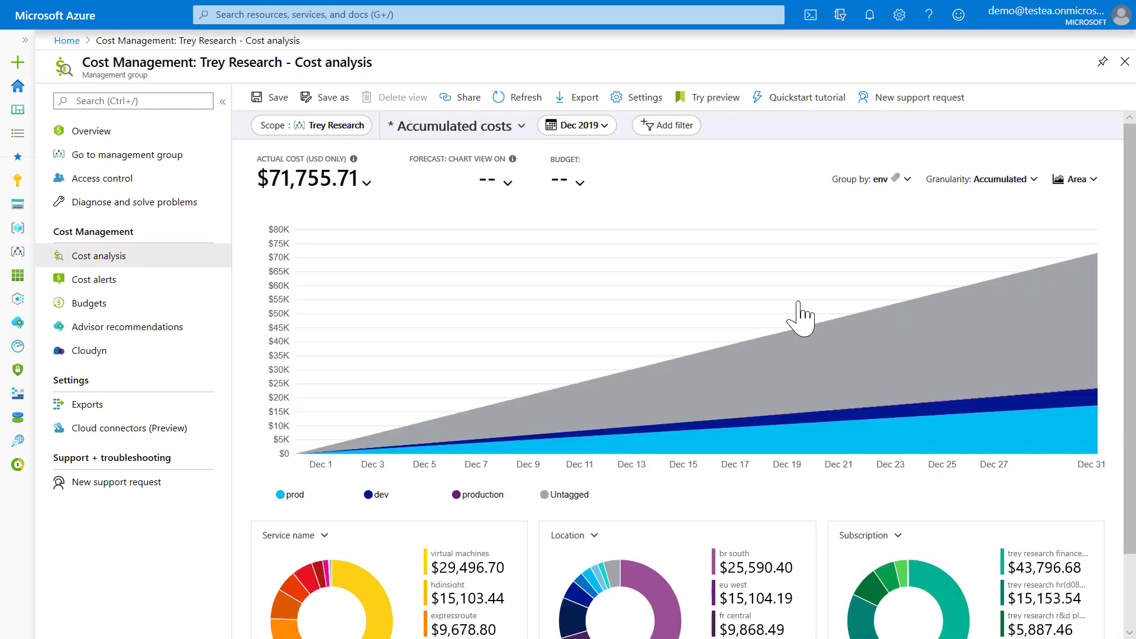
mouse_move(763, 371)
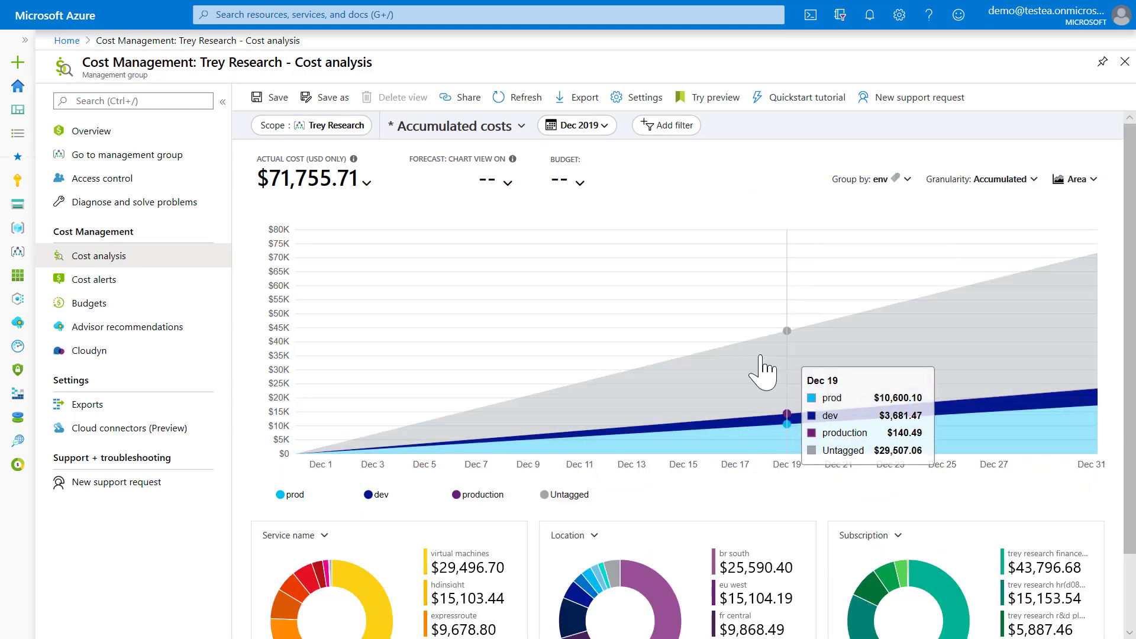
click(666, 124)
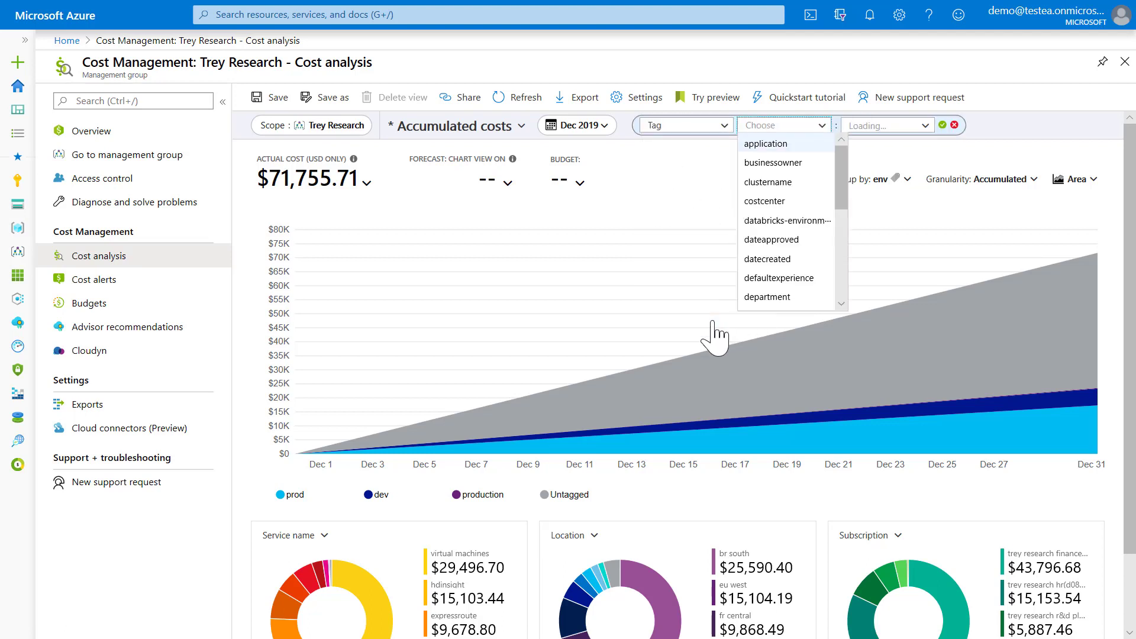
Step: Filter the costs on the env tag to the values dev and prod
scroll(down, 3)
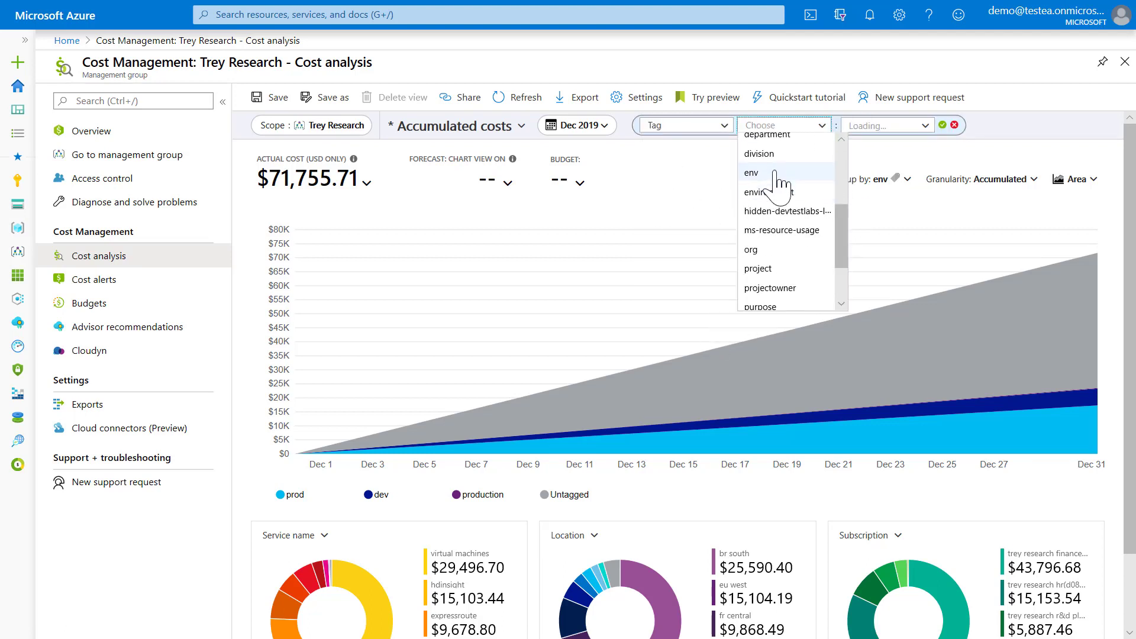
click(752, 172)
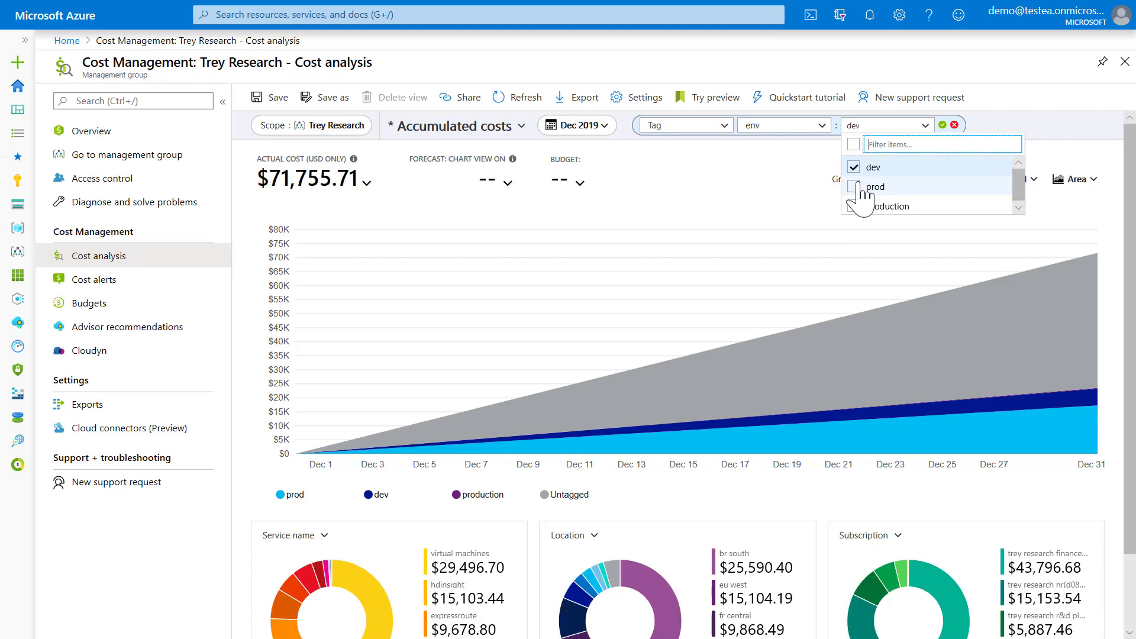
click(853, 187)
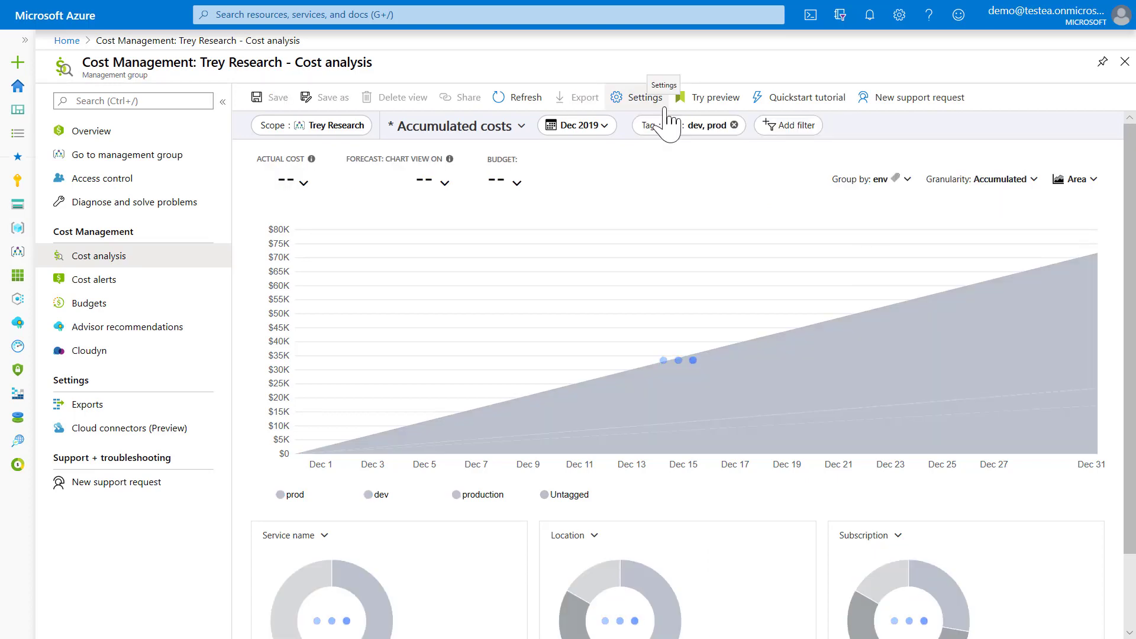